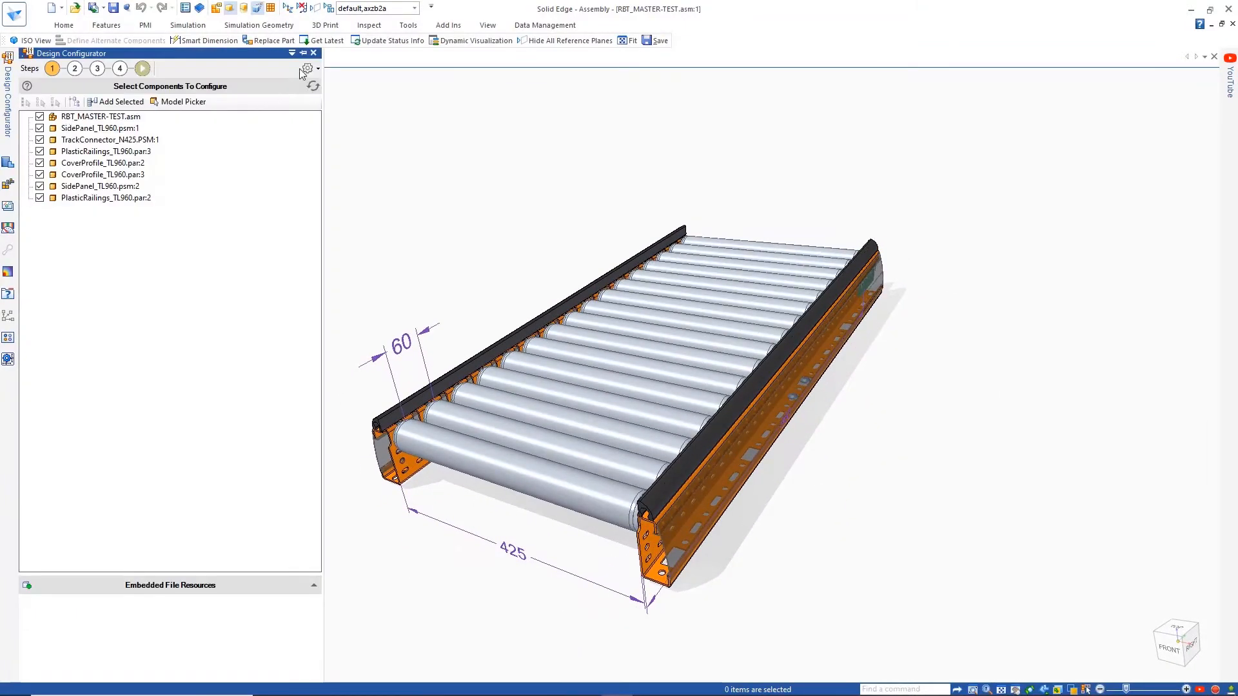
# - Use Model Picker in the assembly tree to add FeedRoller_Master.PAR:1 as a configured component
pyautogui.click(181, 101)
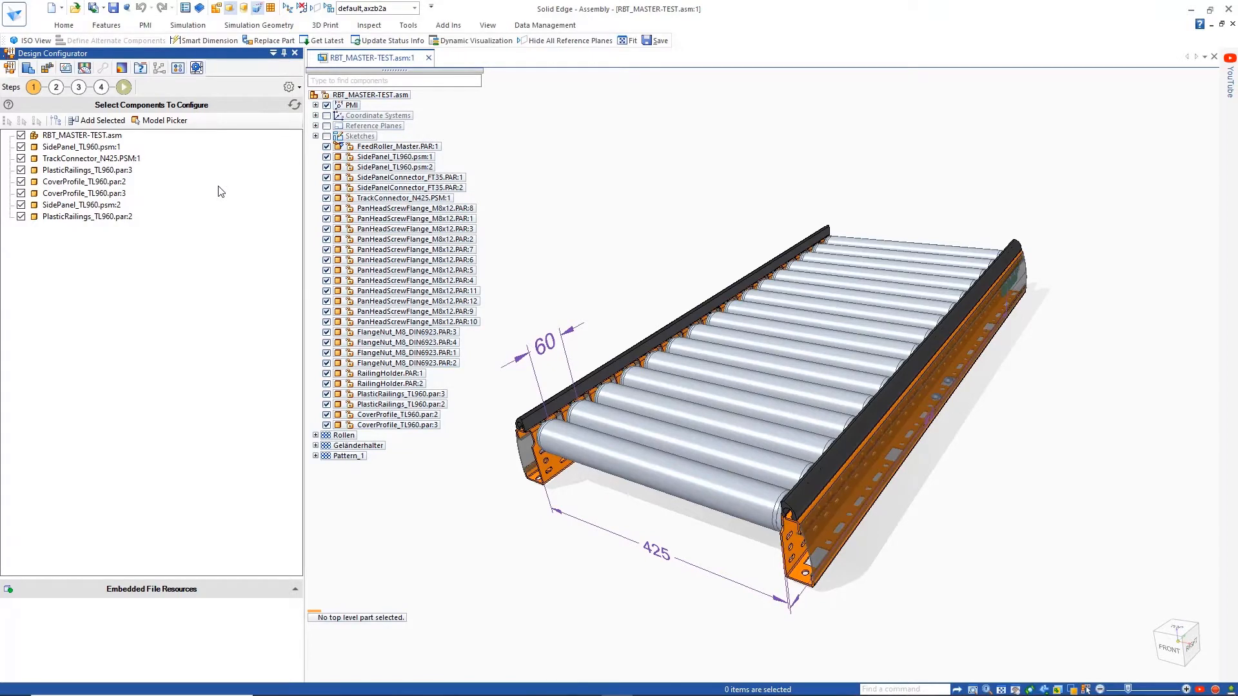
pyautogui.click(164, 120)
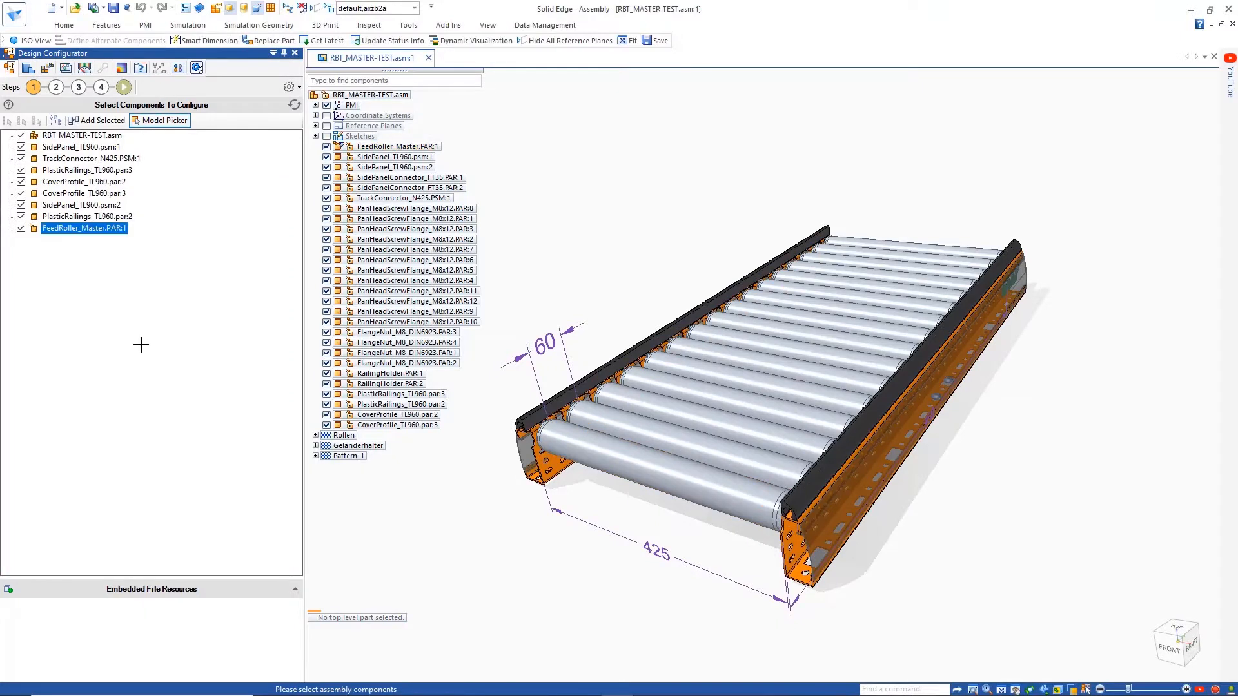
pyautogui.click(55, 87)
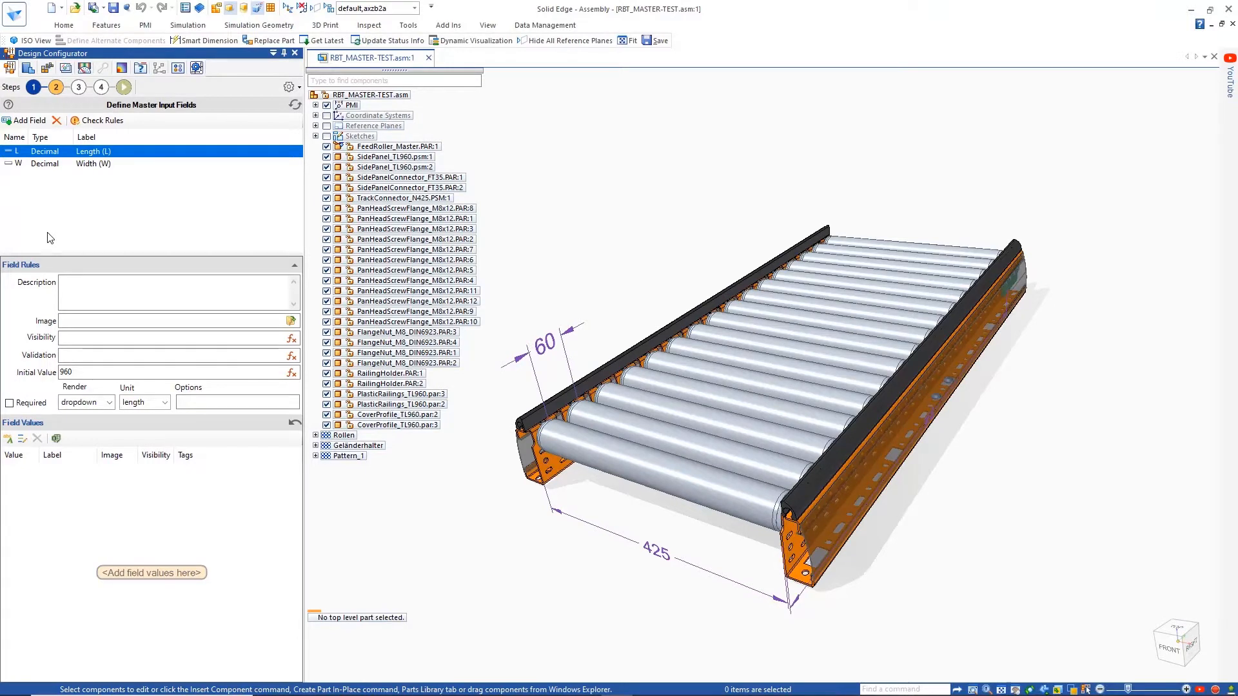
# - Make Length (L) a dropdown with values 960 to 1440 and the CONVEYOR.png picture
pyautogui.click(108, 402)
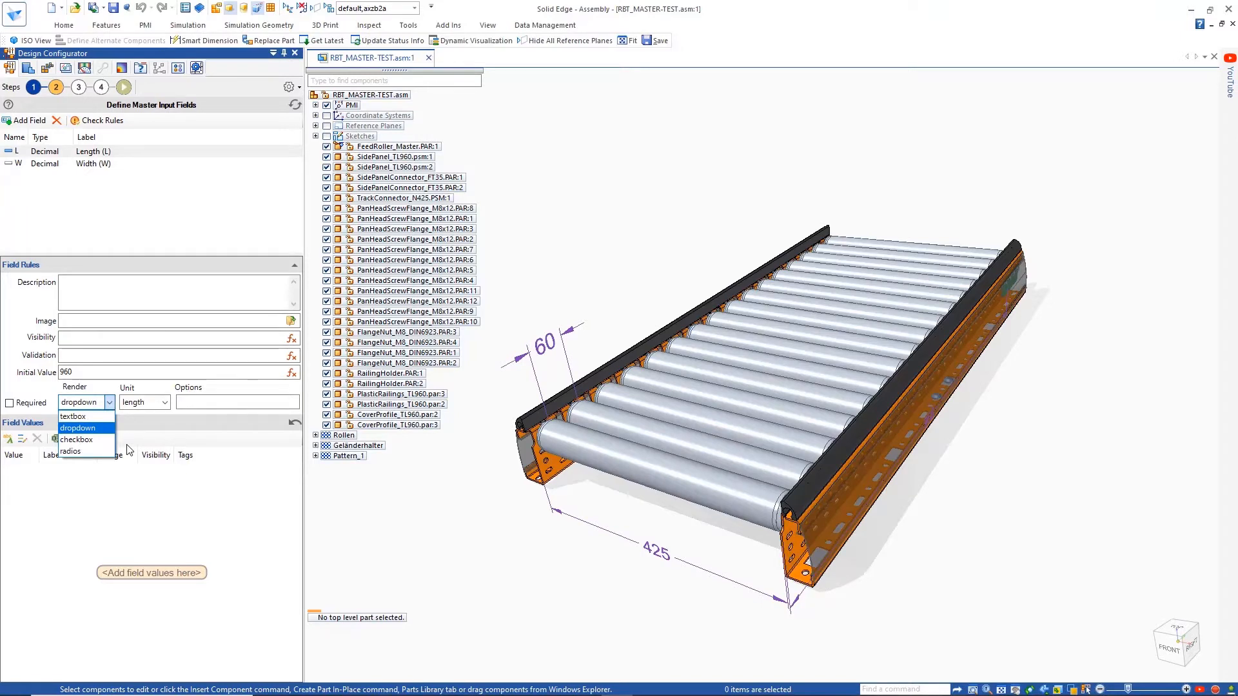
pyautogui.click(77, 427)
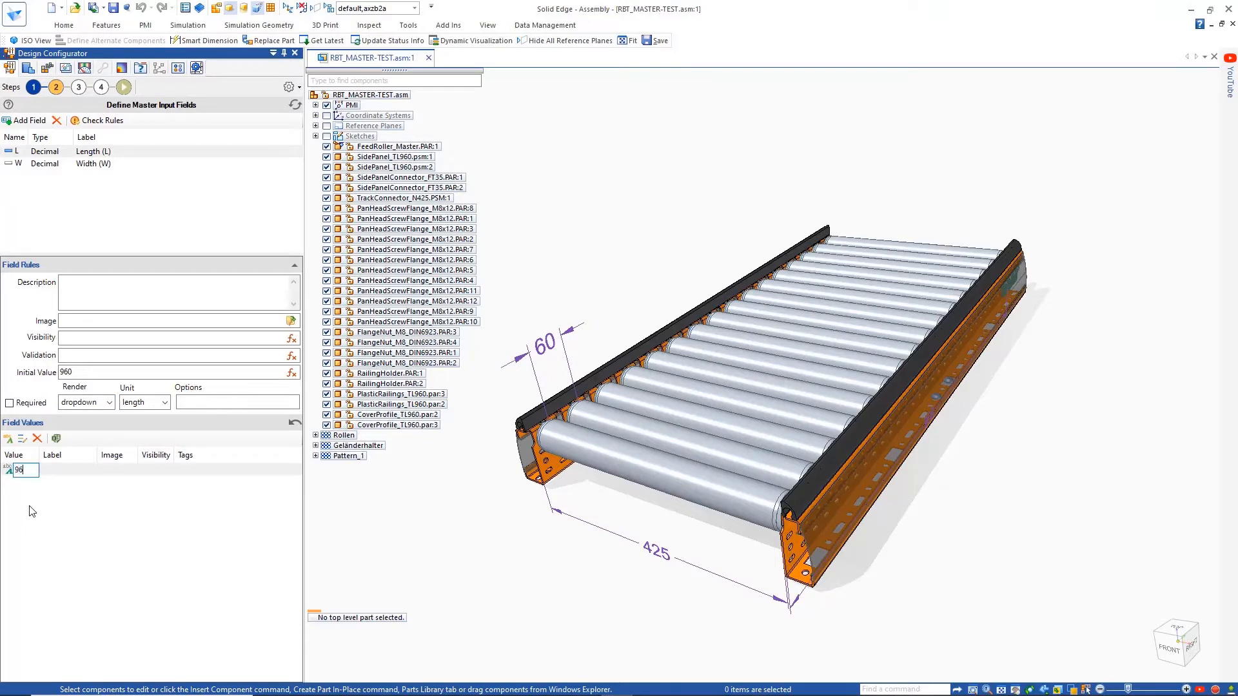
pyautogui.write('10')
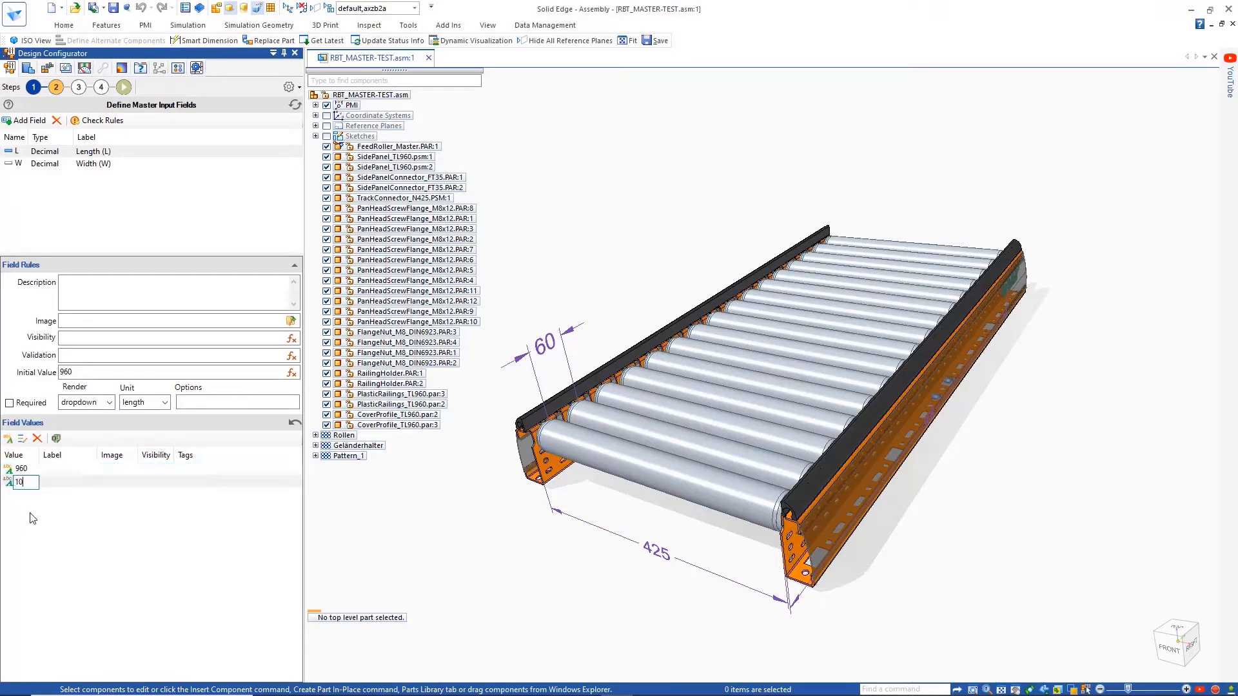
pyautogui.write('1020')
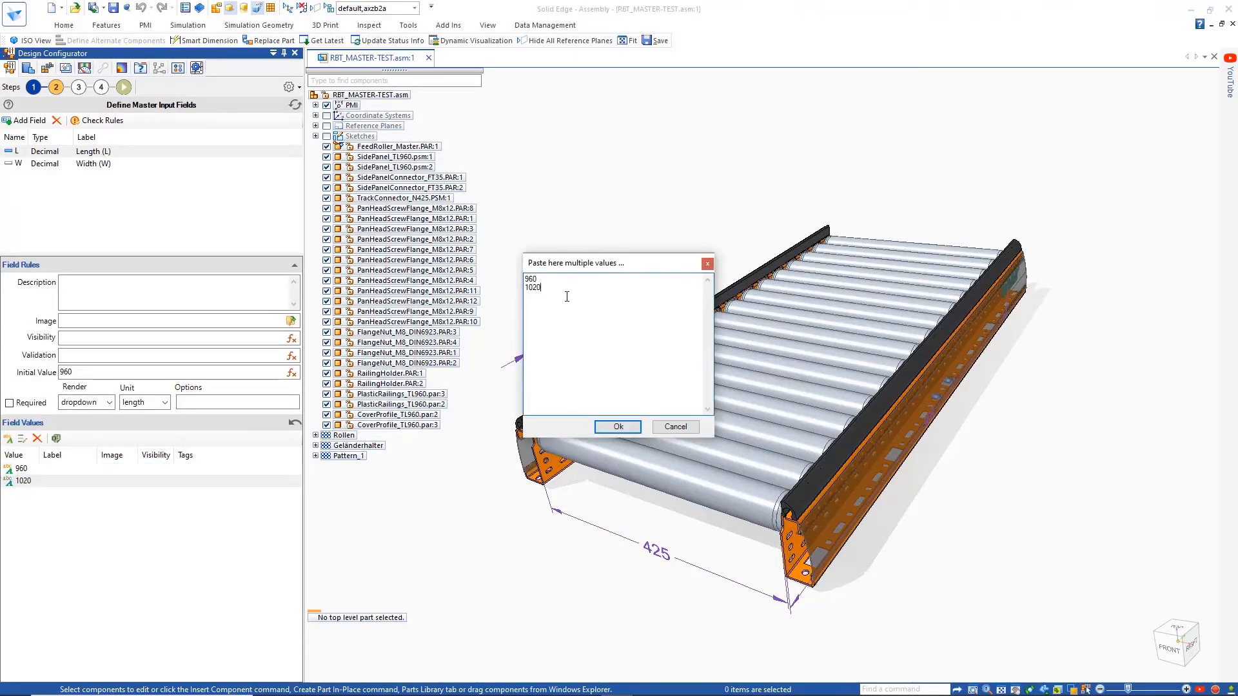
pyautogui.click(617, 427)
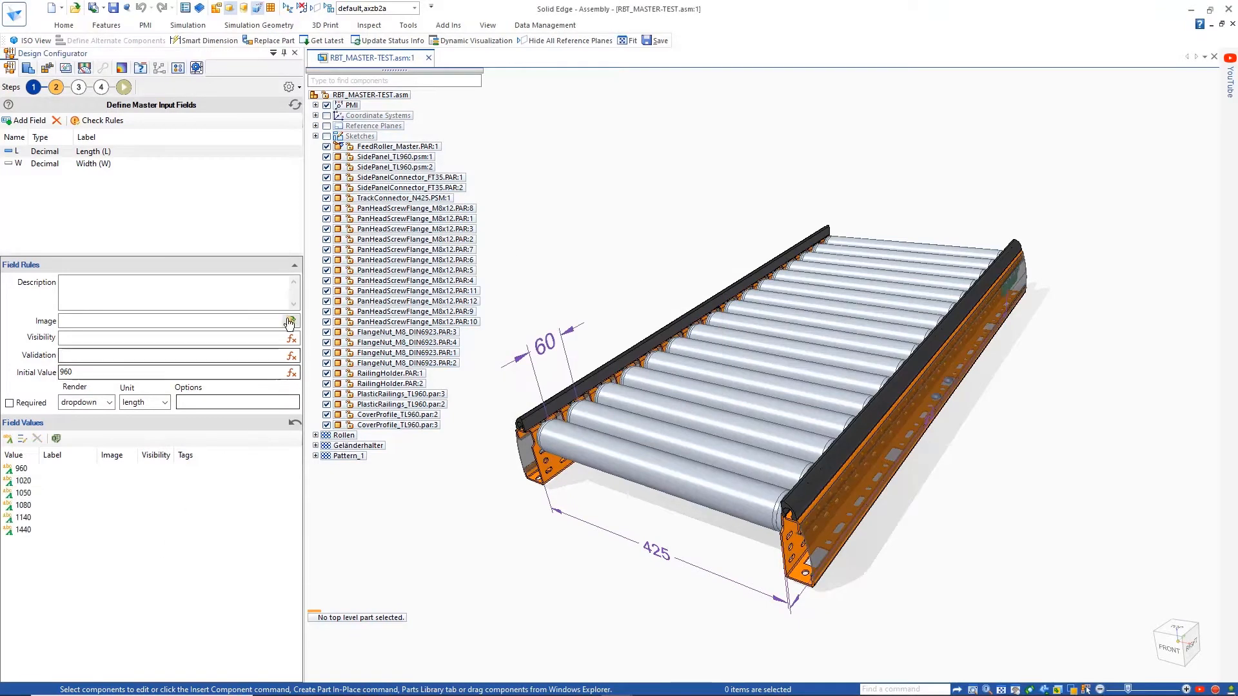
pyautogui.click(289, 321)
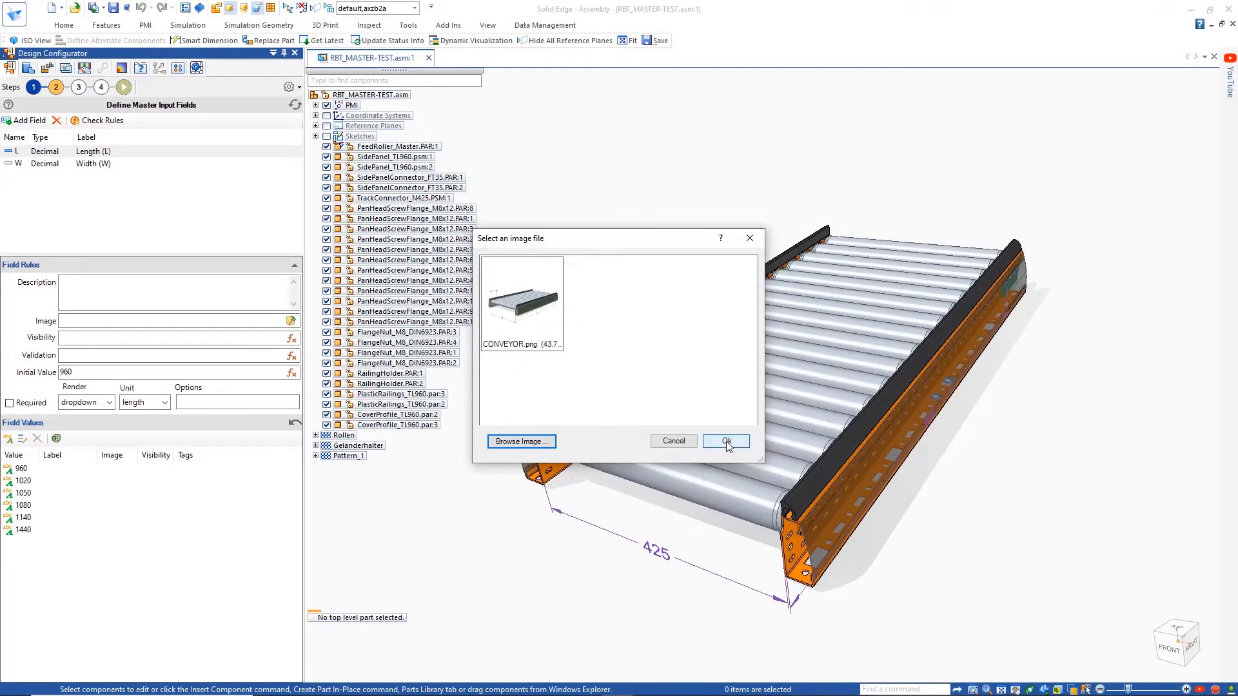
pyautogui.click(723, 441)
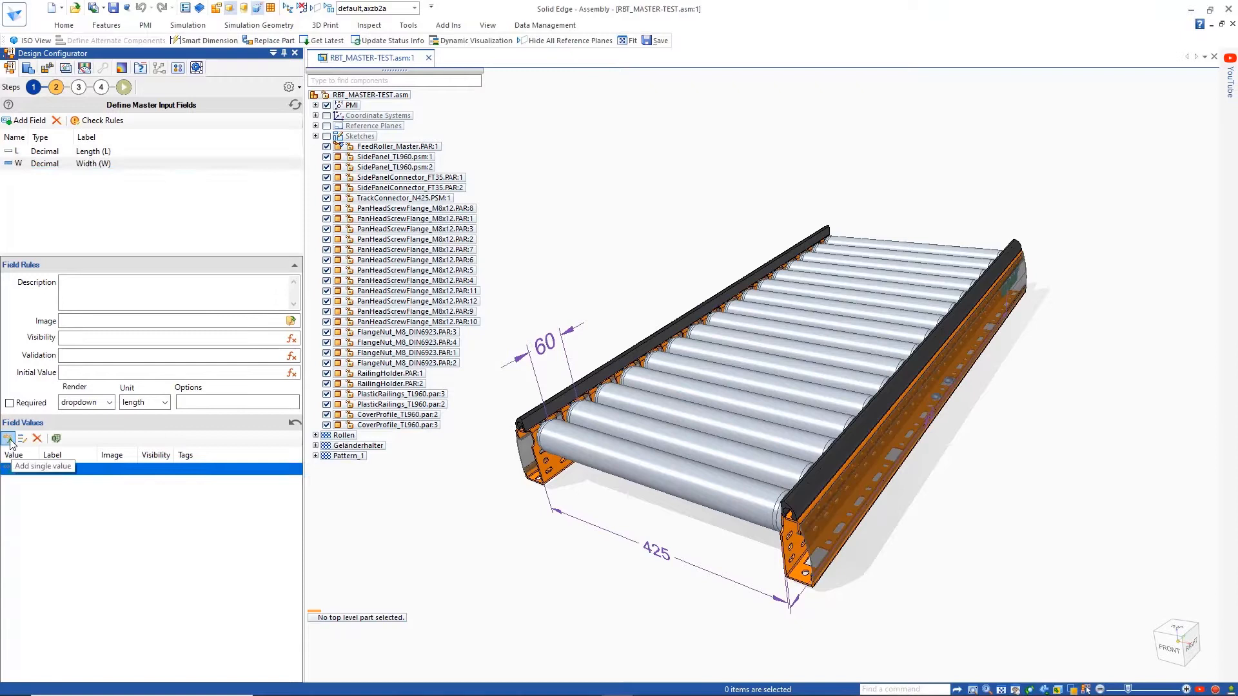
# - Give Width the values 425 and 725 and add a radio-style Pitch (P) input field
pyautogui.click(6, 439)
pyautogui.write('725')
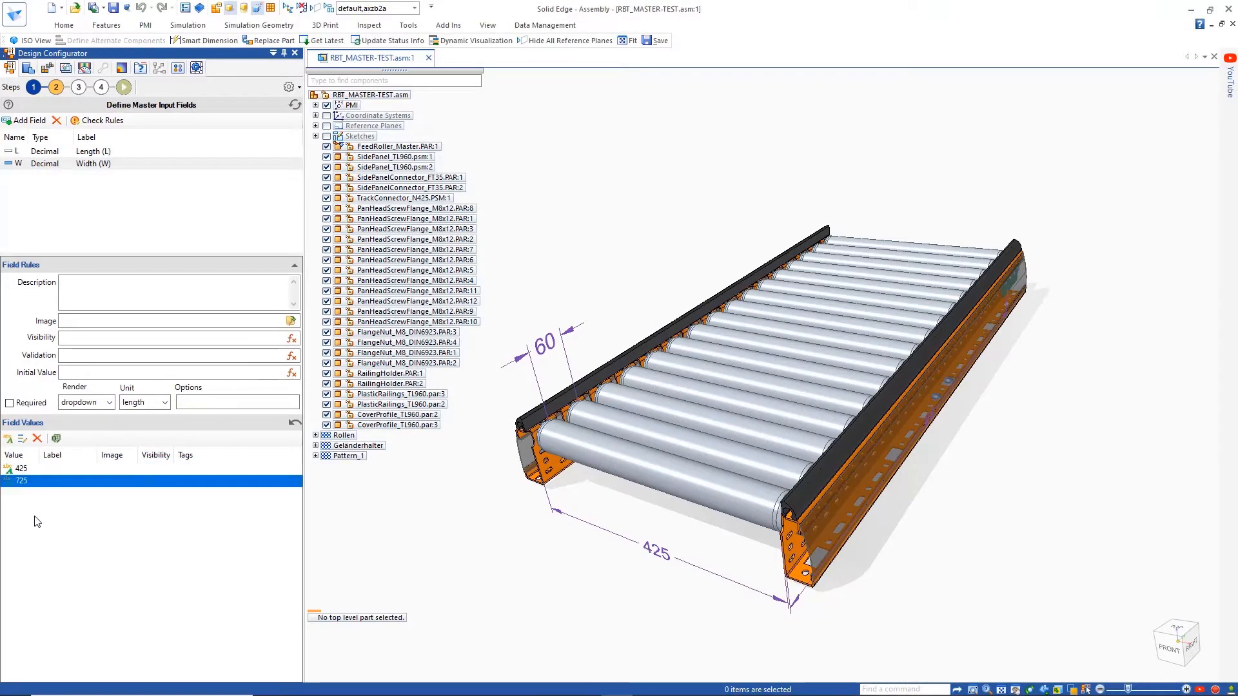
pyautogui.click(29, 120)
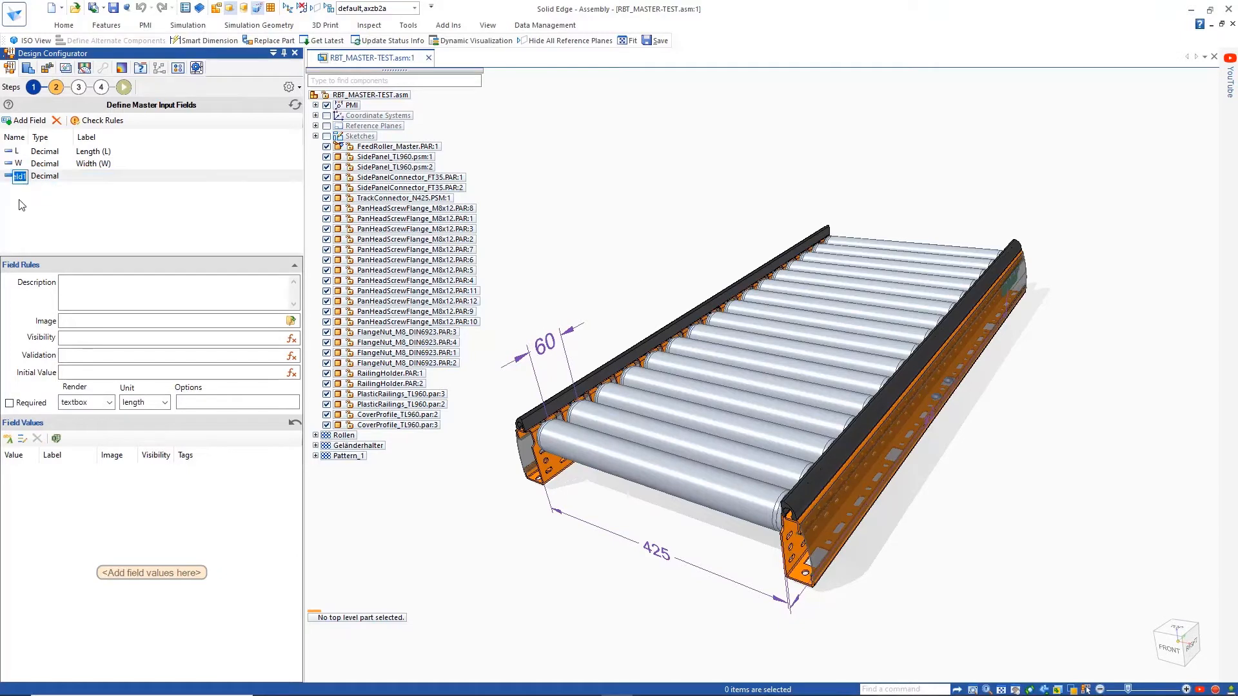
pyautogui.write('Pitch (P')
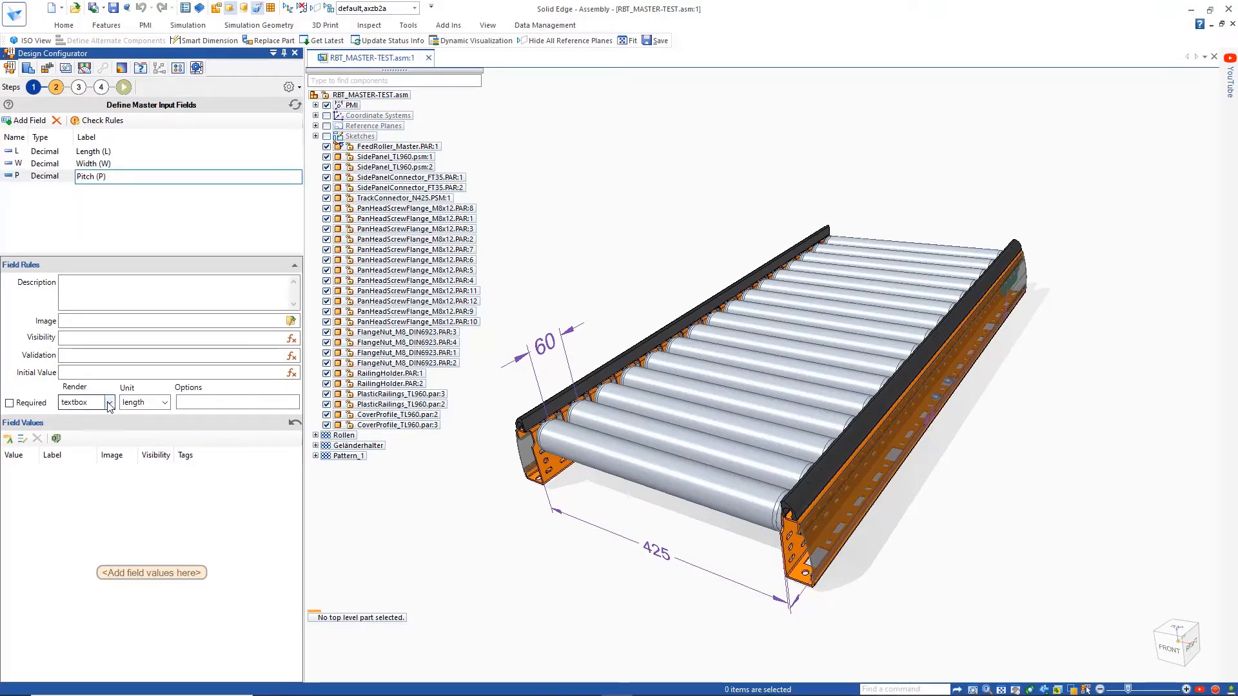
pyautogui.click(85, 402)
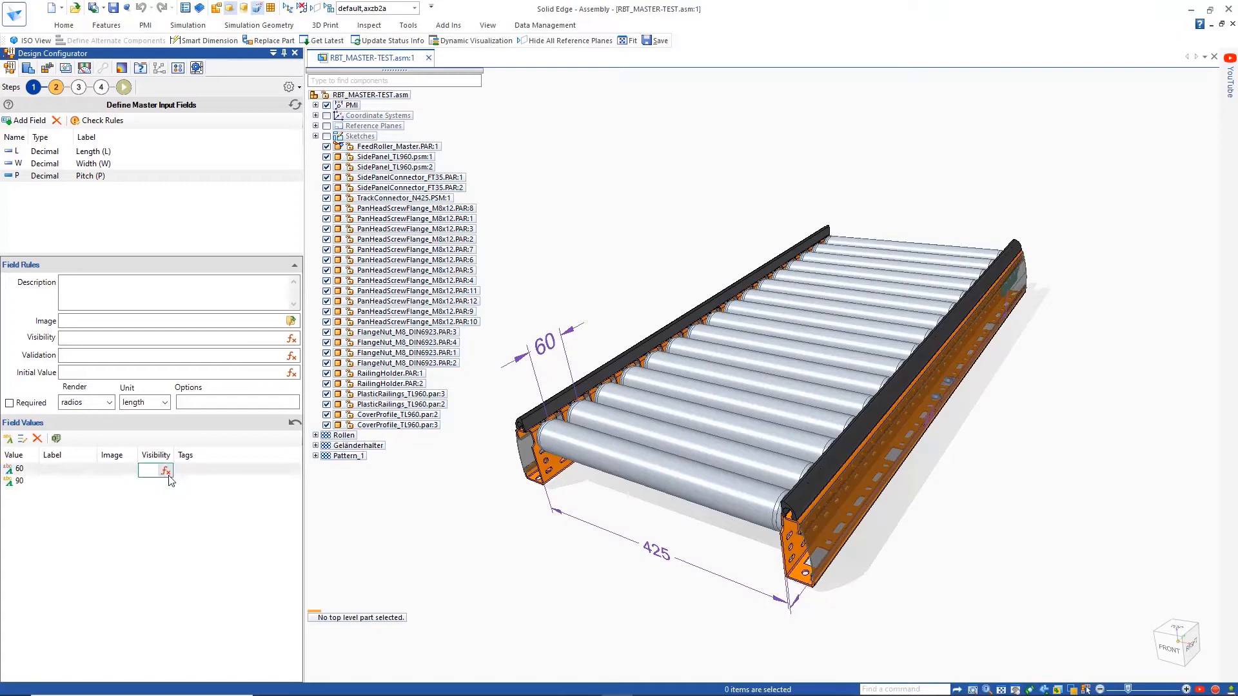
# - Set pitch 60 visibility to Mod(Input.L-60, 60)=0, validate it, and start Mod(Input.L-60, 90)= for pitch 90
pyautogui.click(163, 471)
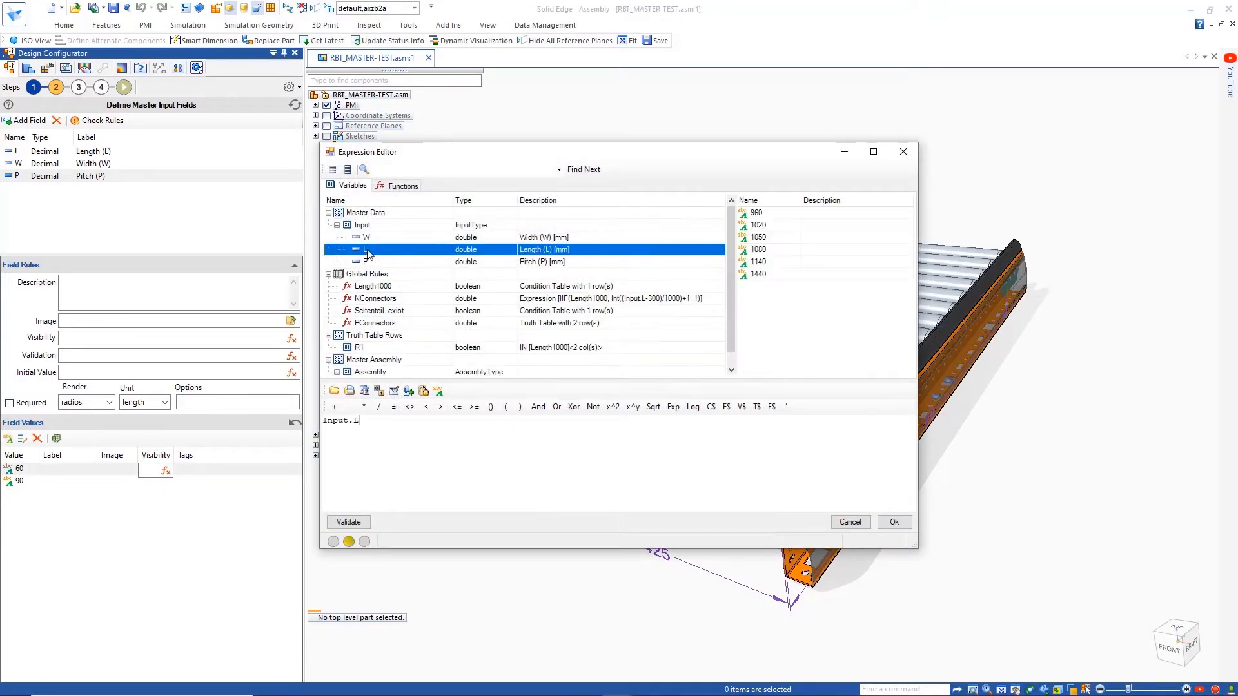
pyautogui.click(557, 406)
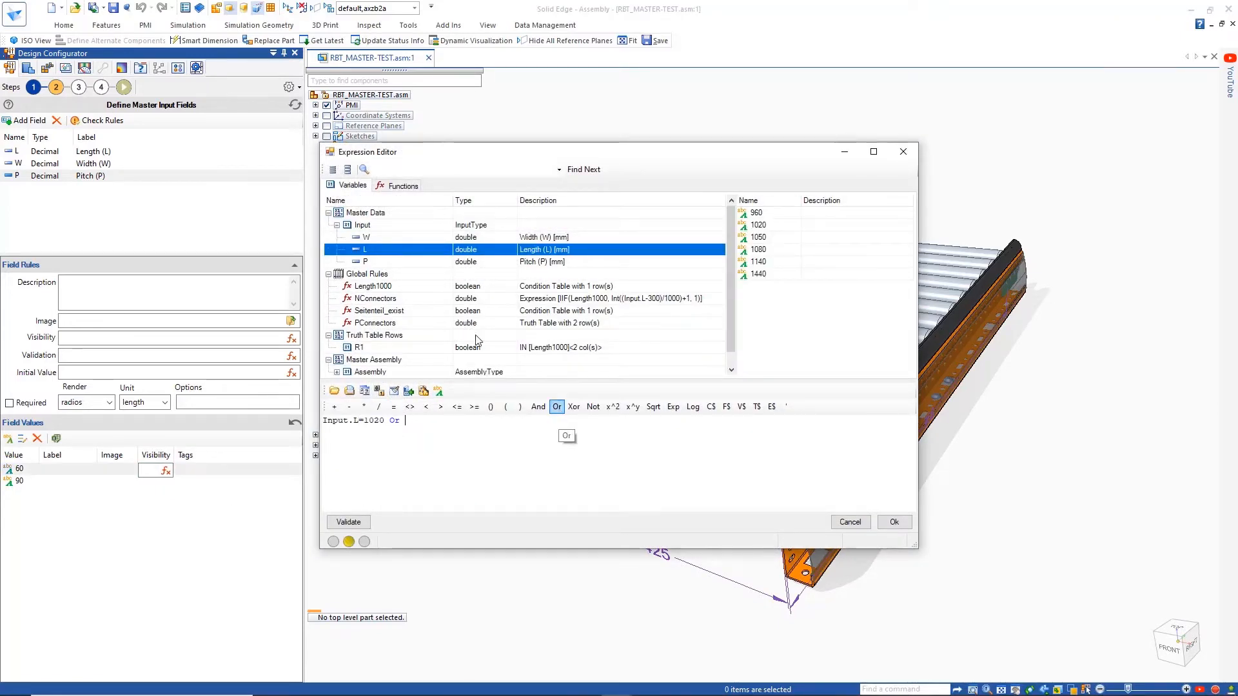
pyautogui.write('Input.L')
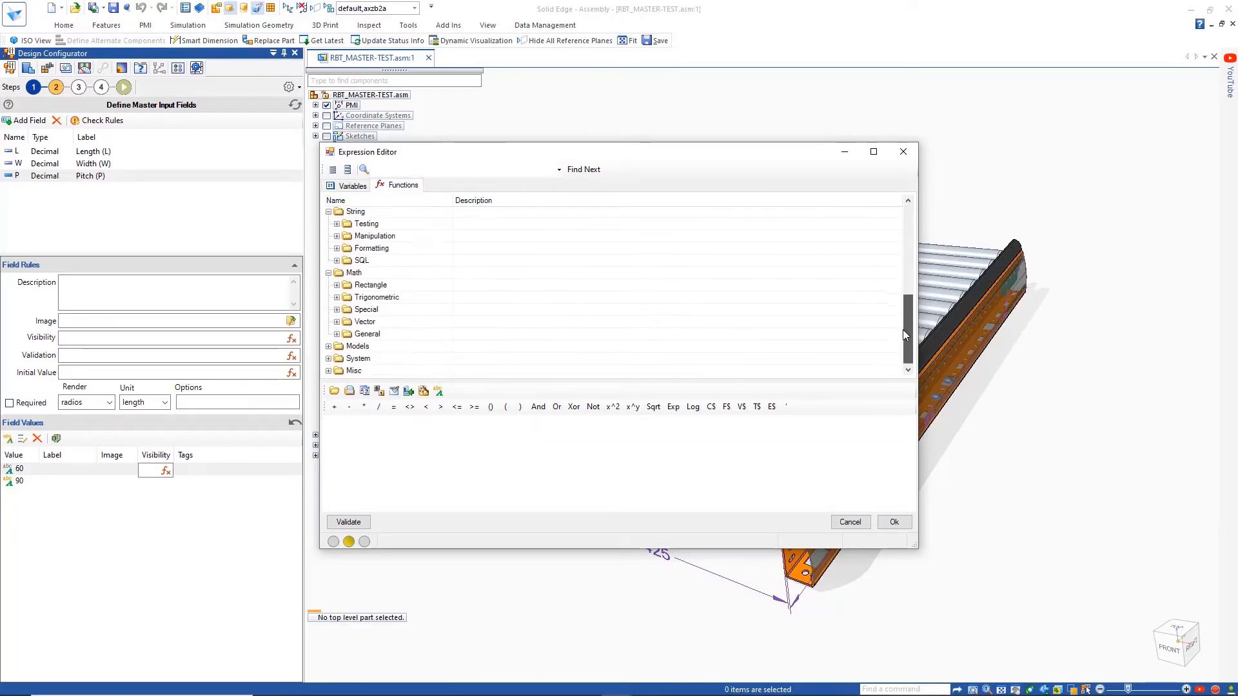
pyautogui.scroll(-3)
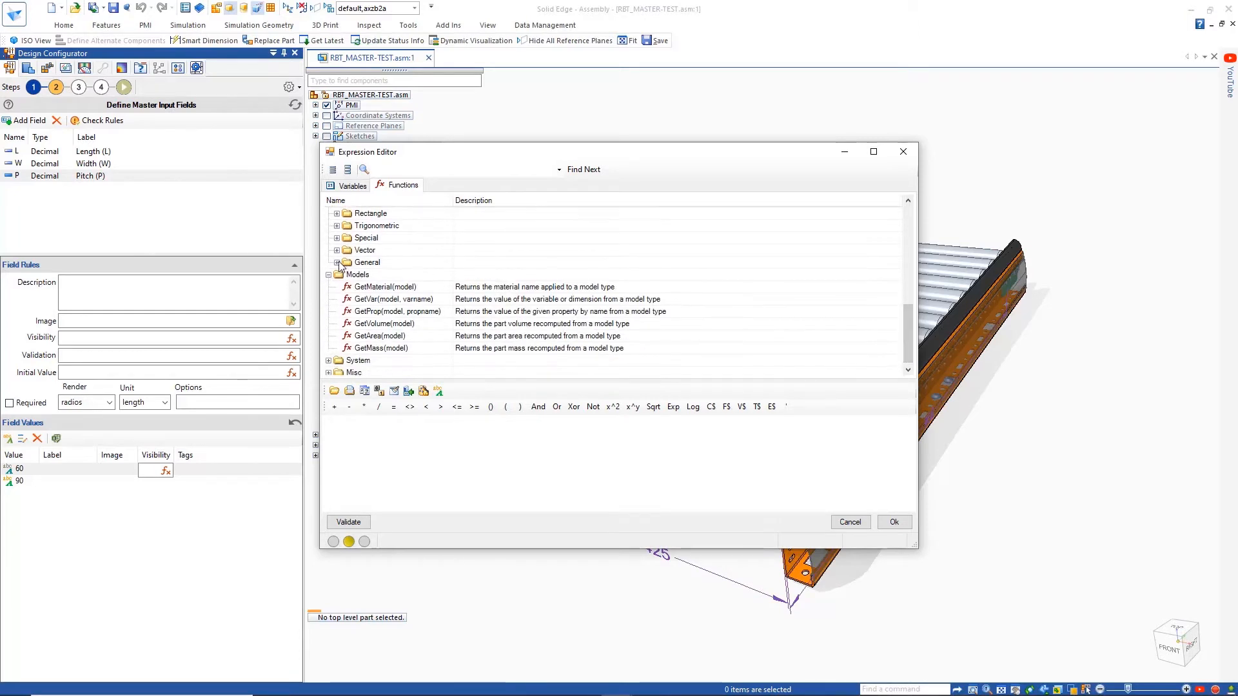
pyautogui.doubleClick(384, 319)
pyautogui.write('Mod(Input.L-60, 60)=0')
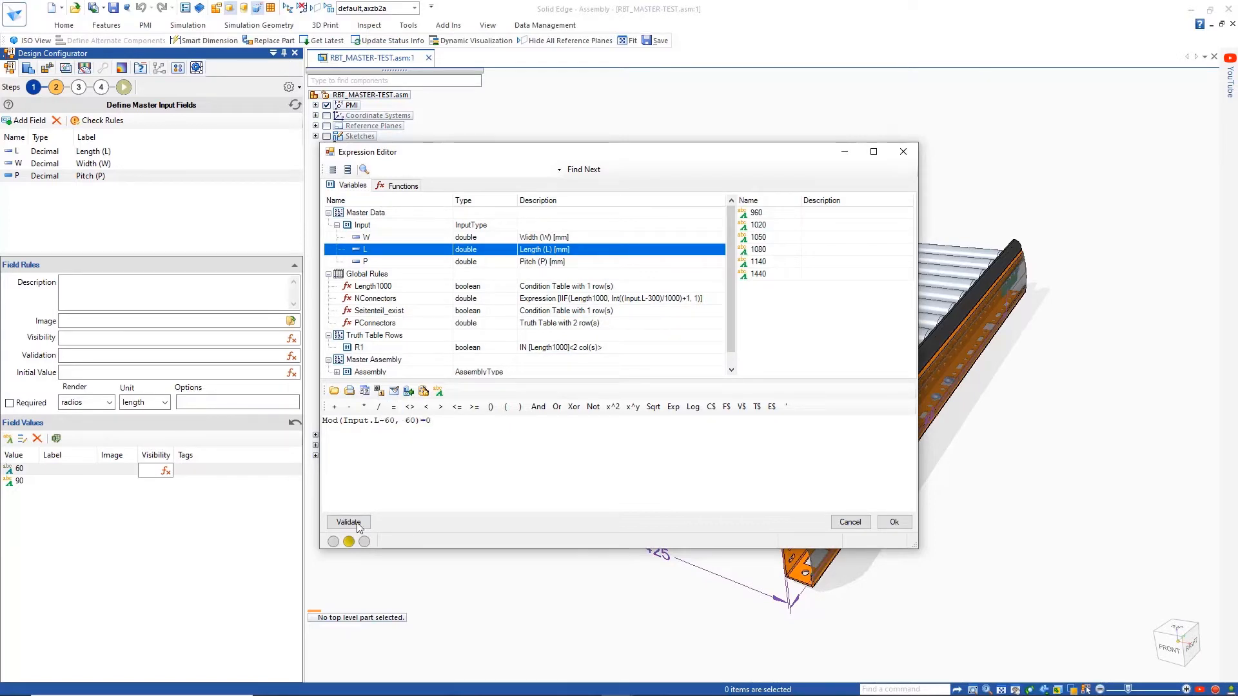
pyautogui.click(893, 522)
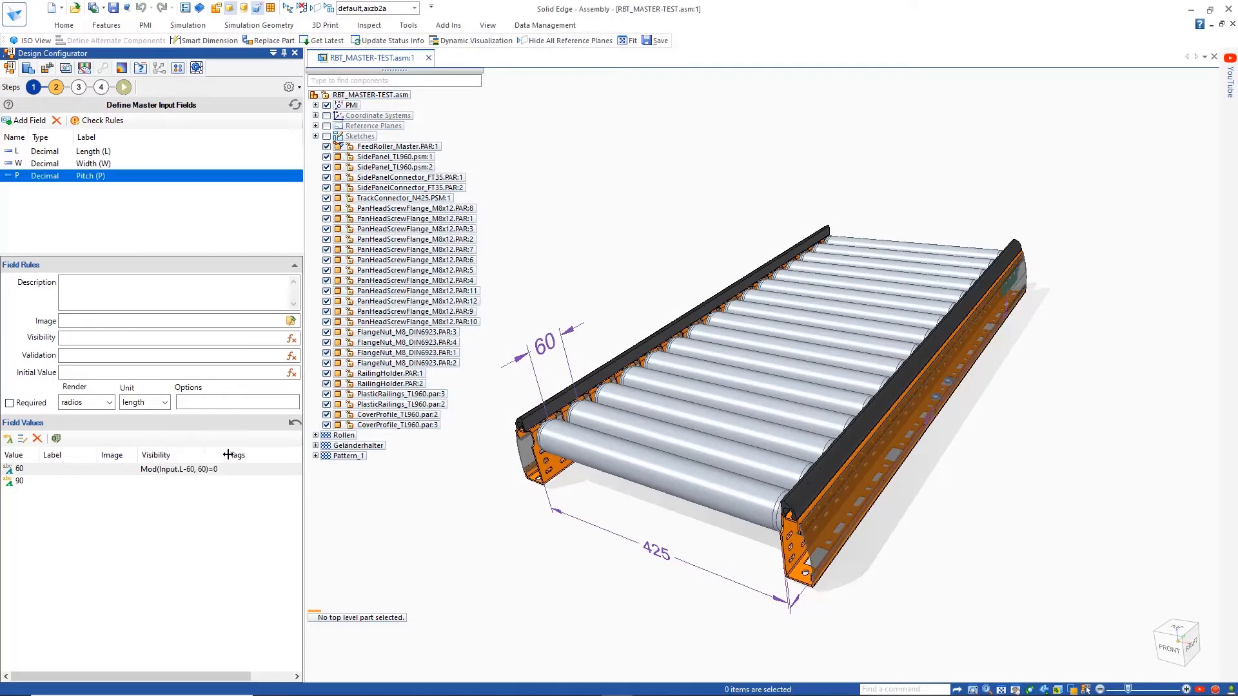
pyautogui.click(178, 482)
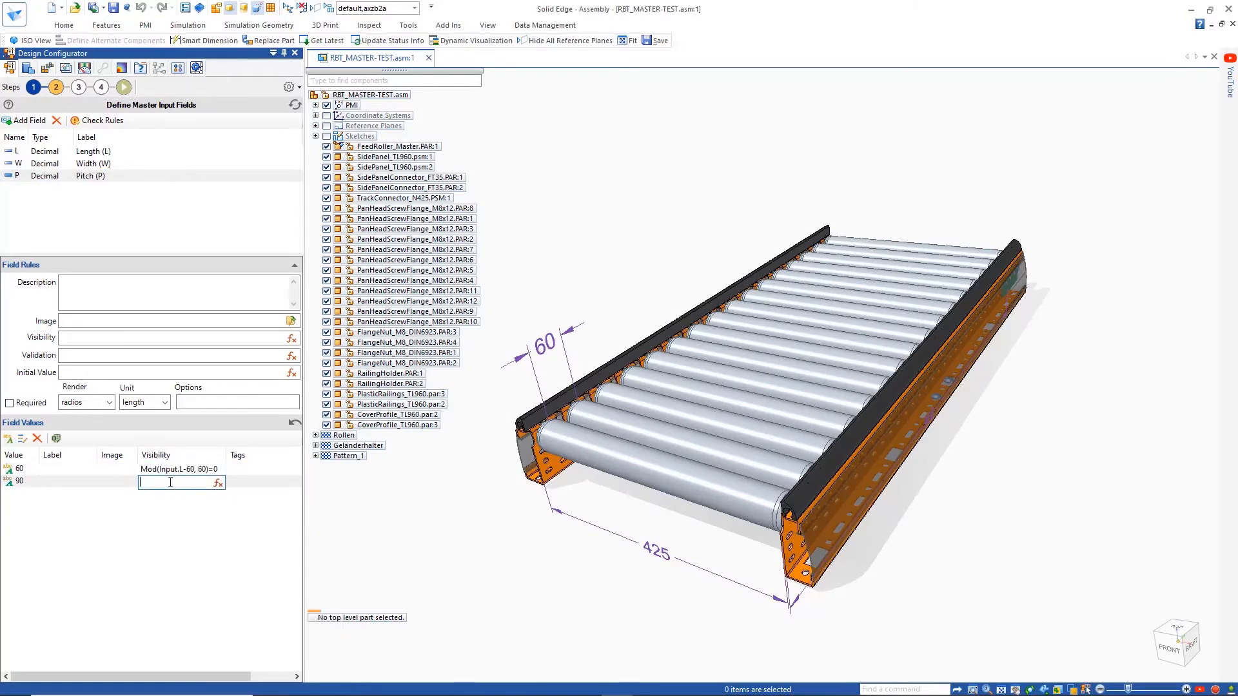
pyautogui.write('Mod(Input.L-60, 90)=')
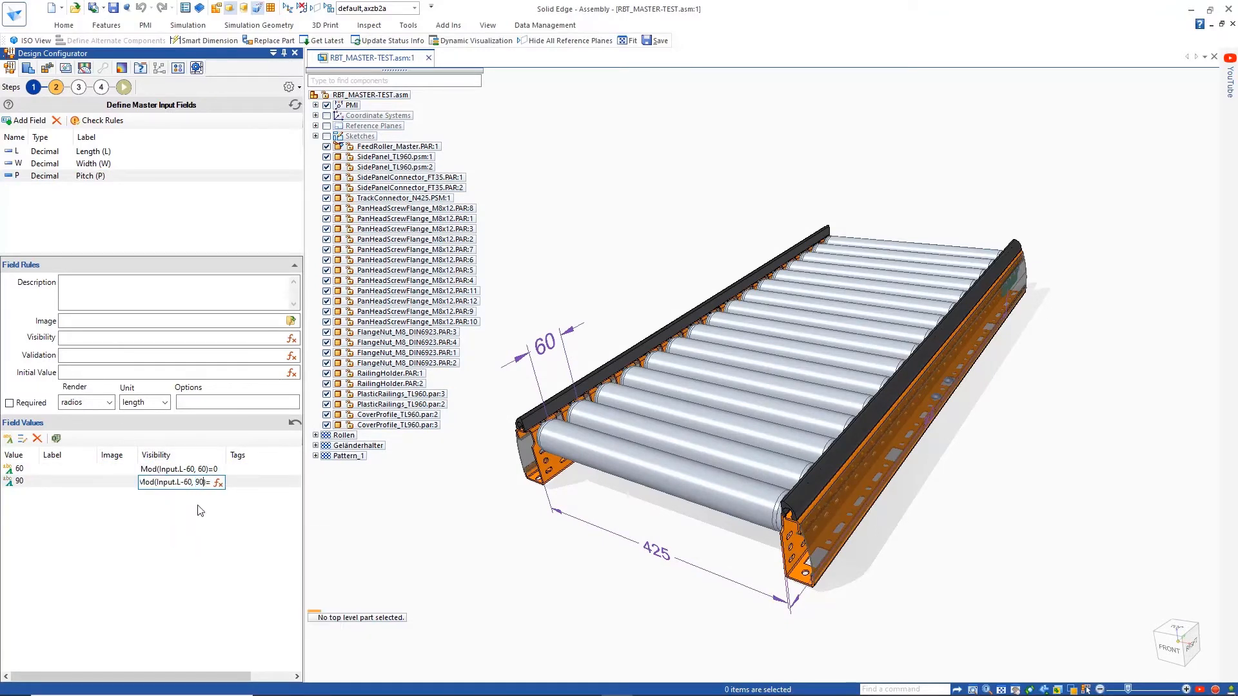
# - Test the run form with Length 1440, then return to the global rules step
pyautogui.click(124, 86)
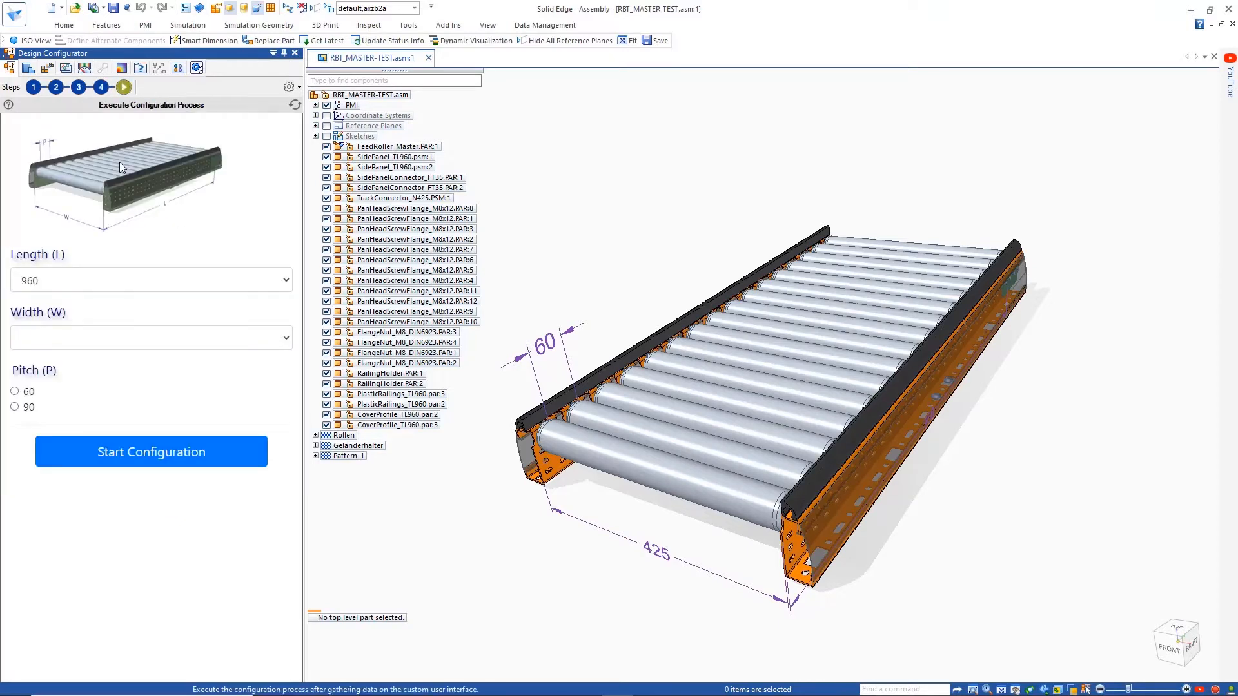
pyautogui.write('1440')
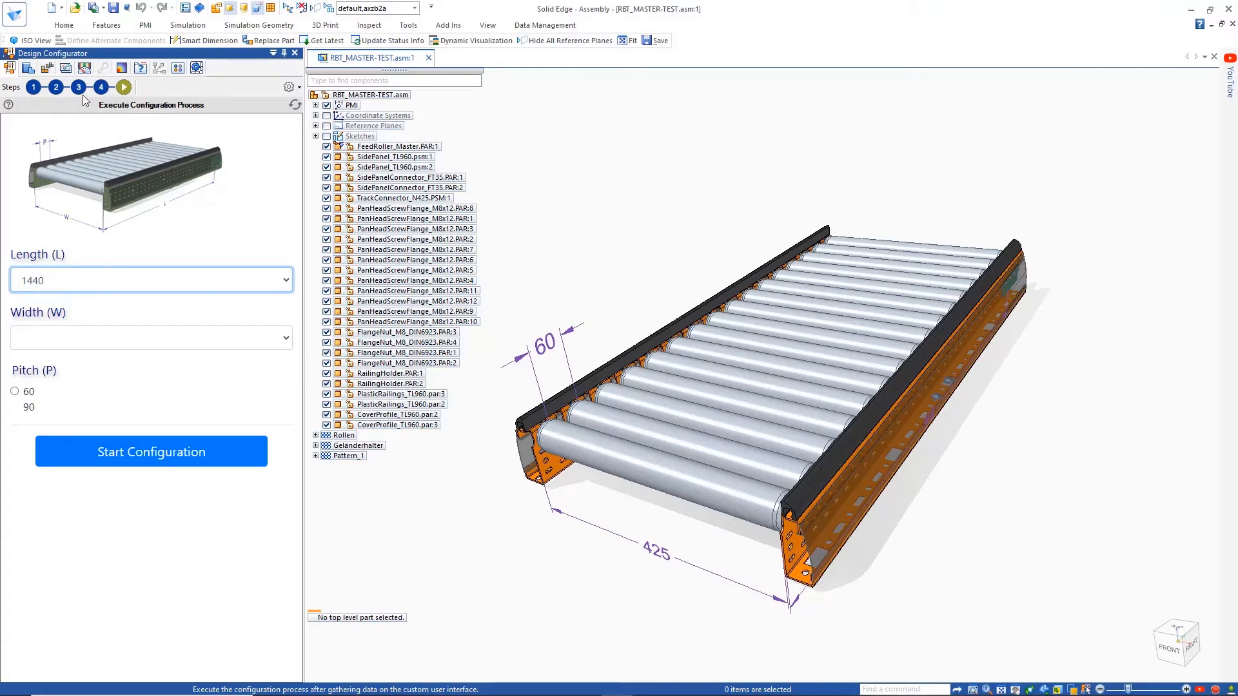
pyautogui.click(55, 86)
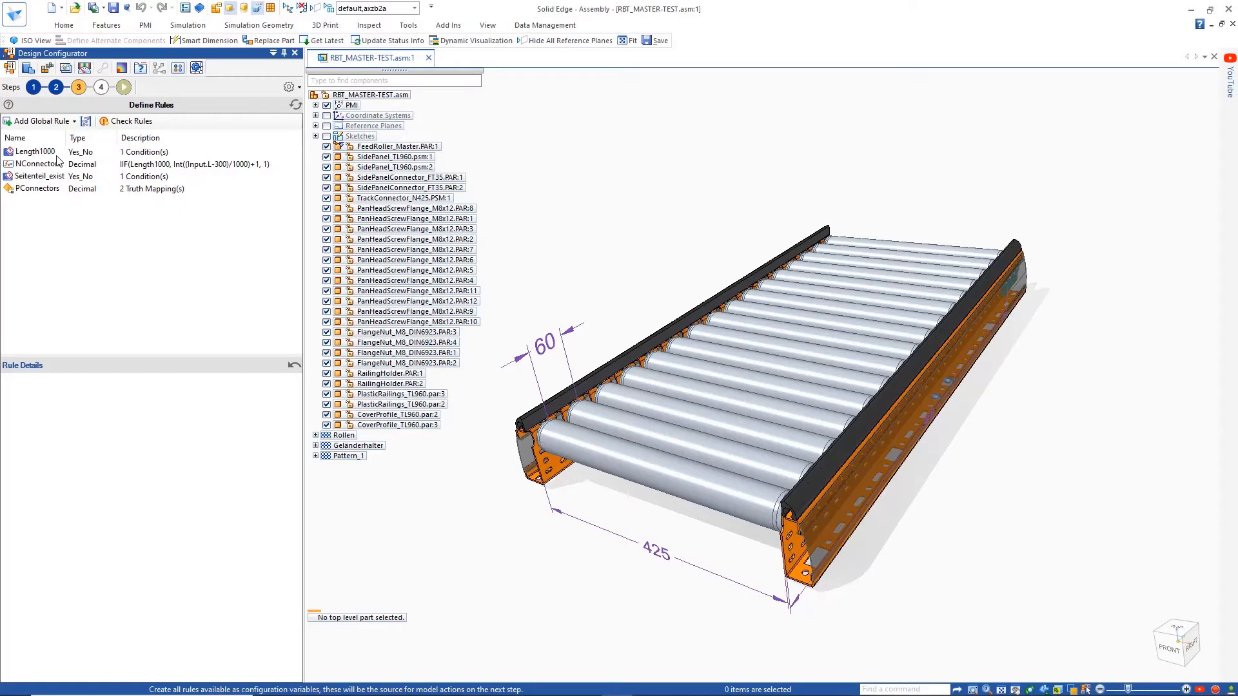
# - Review the Length1000, NConnectors and PConnectors rules and list the global rule types available to add
pyautogui.click(36, 151)
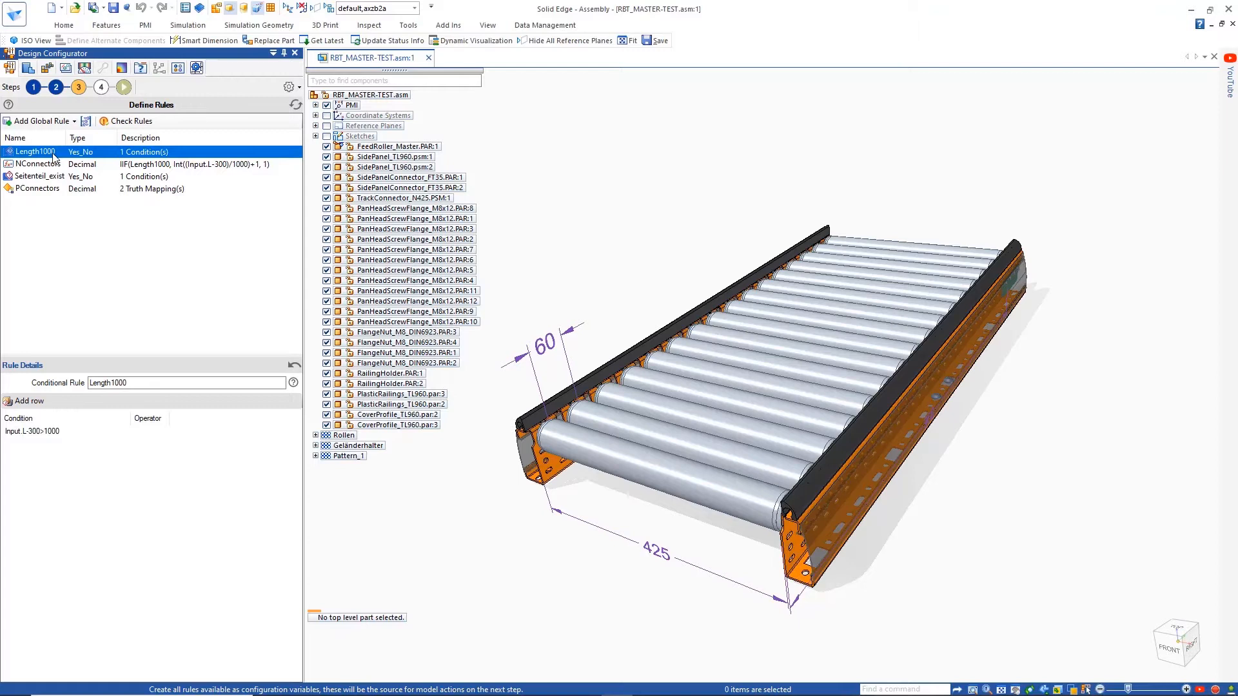
pyautogui.moveTo(50, 164)
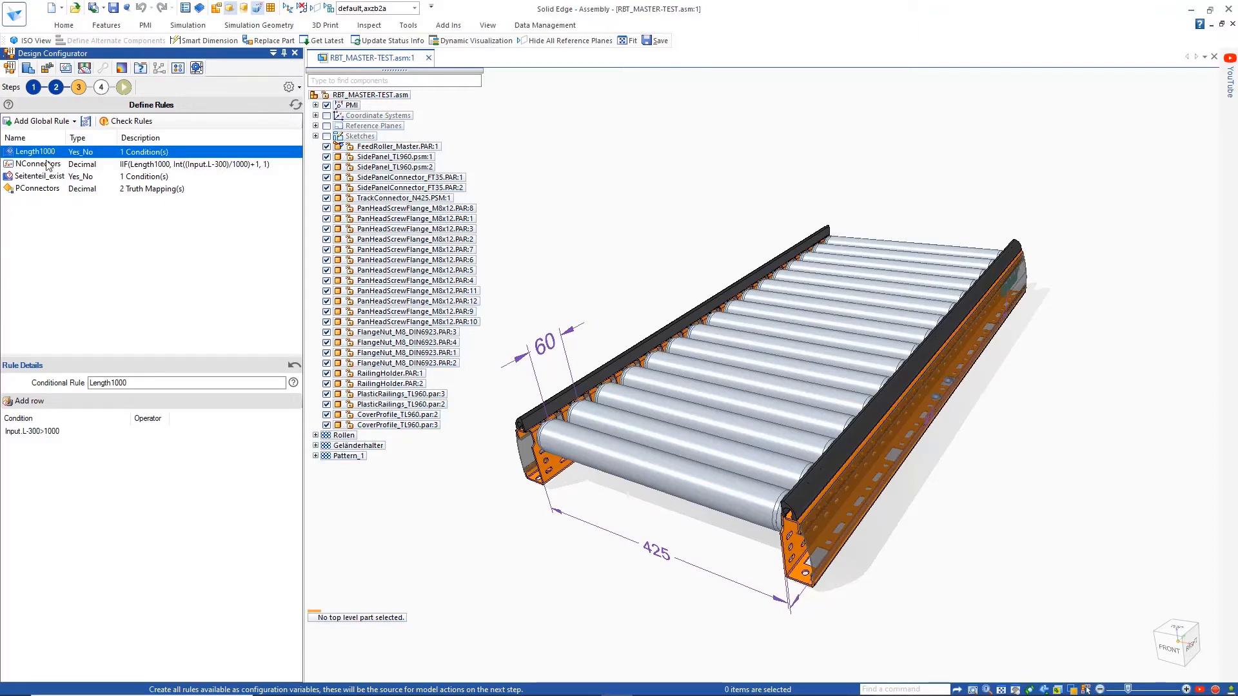
pyautogui.click(40, 164)
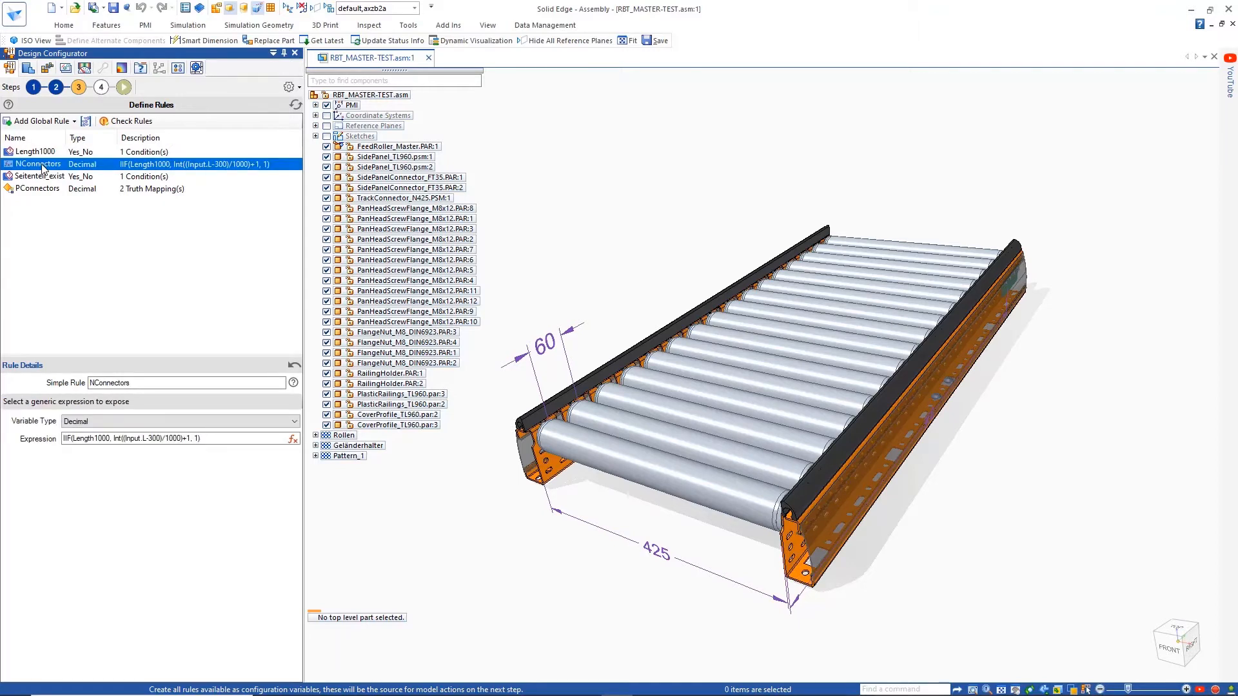
pyautogui.click(37, 189)
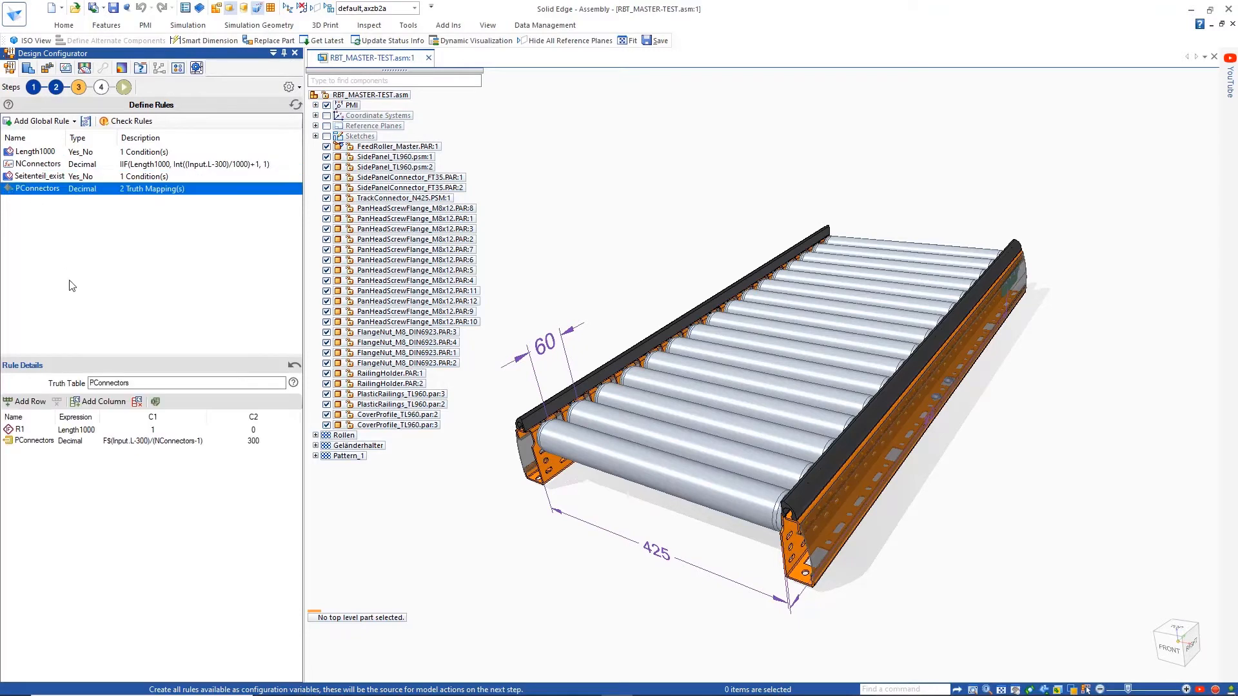
pyautogui.click(37, 122)
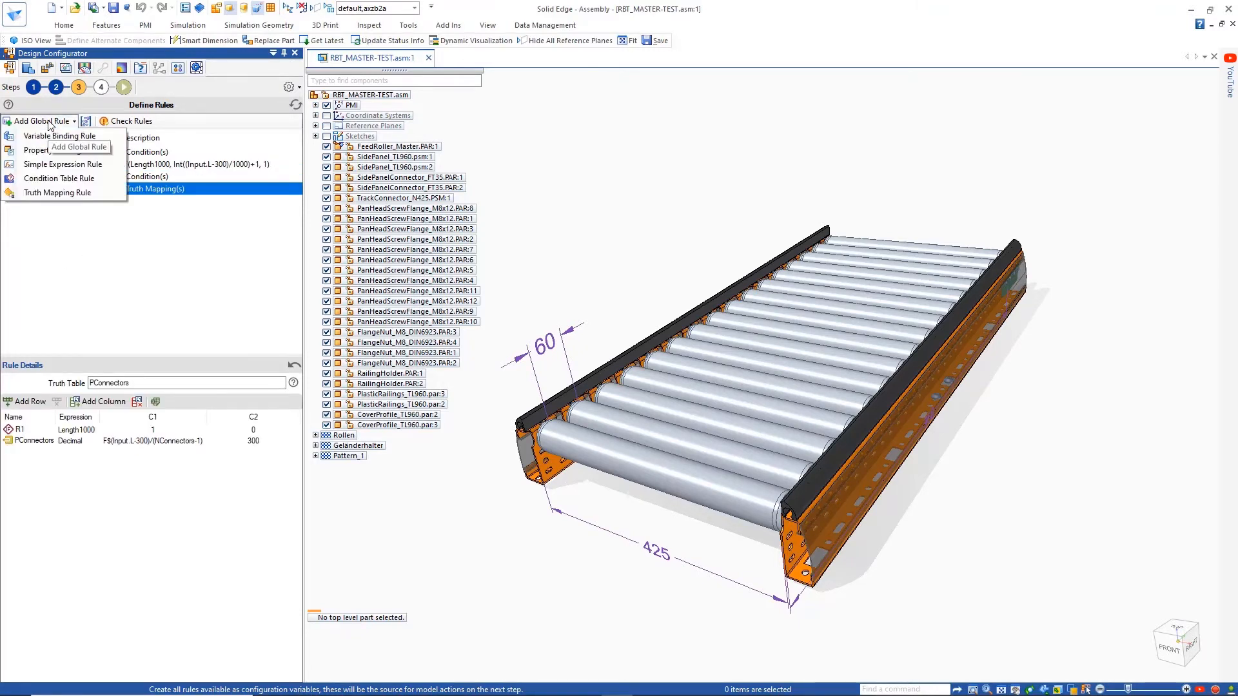
# - Add simple expression rule ConnectorPos = IIF(Length1000,150,Input.L/2) and pass Check Rules
pyautogui.click(63, 164)
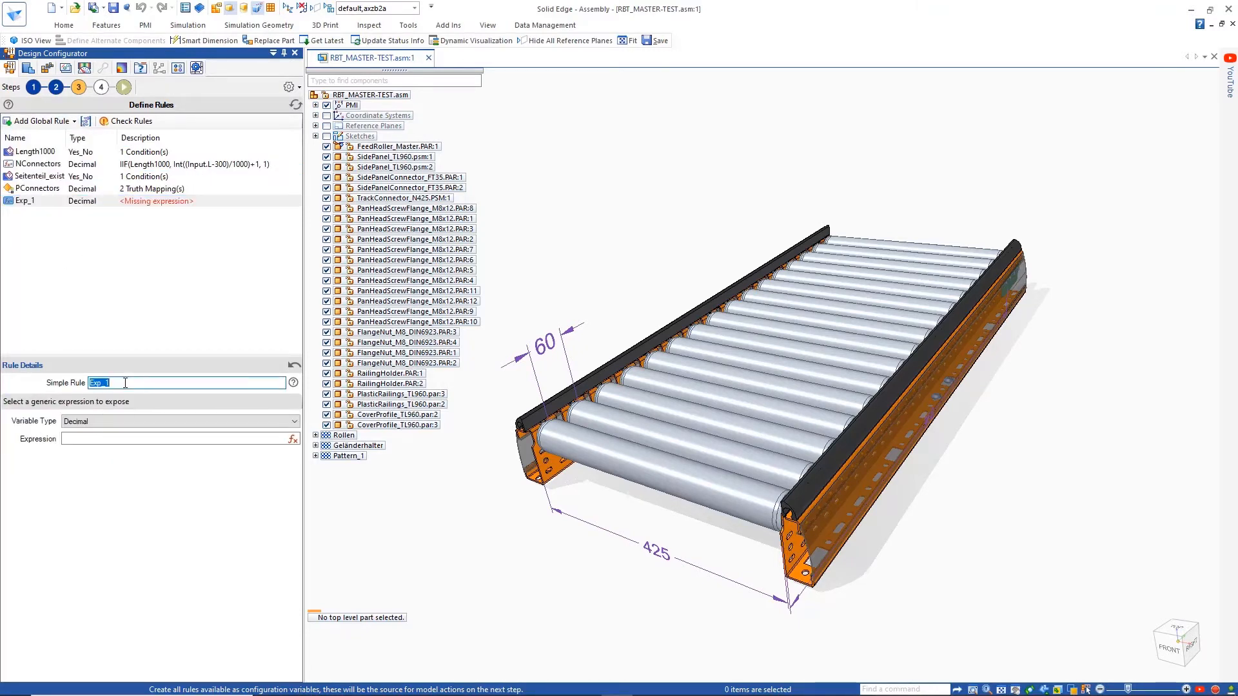
pyautogui.write('ConnectorPos')
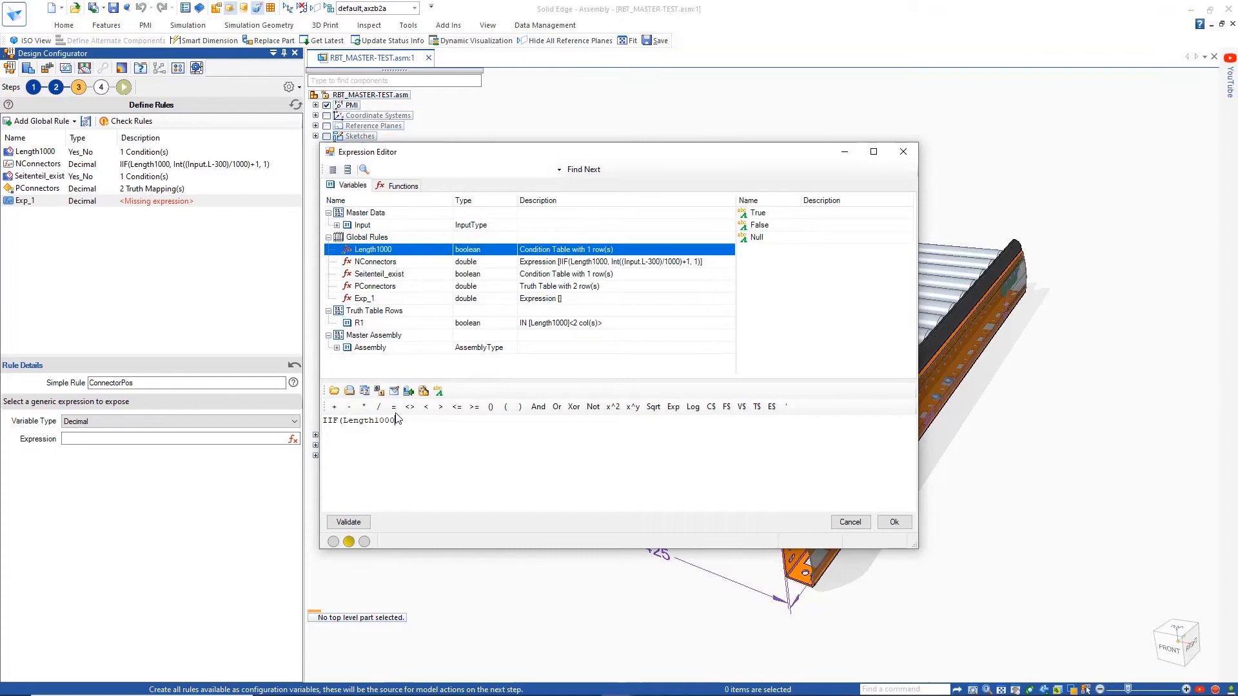
pyautogui.write(',150,')
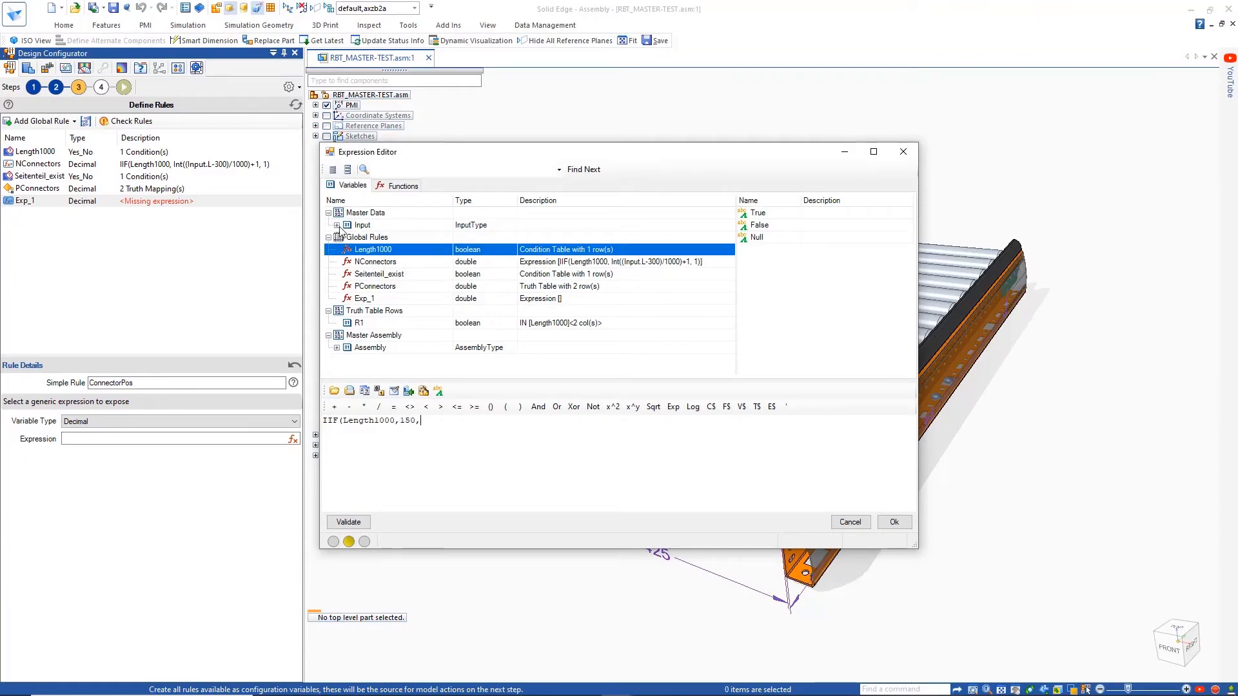
pyautogui.write('Input.L/2')
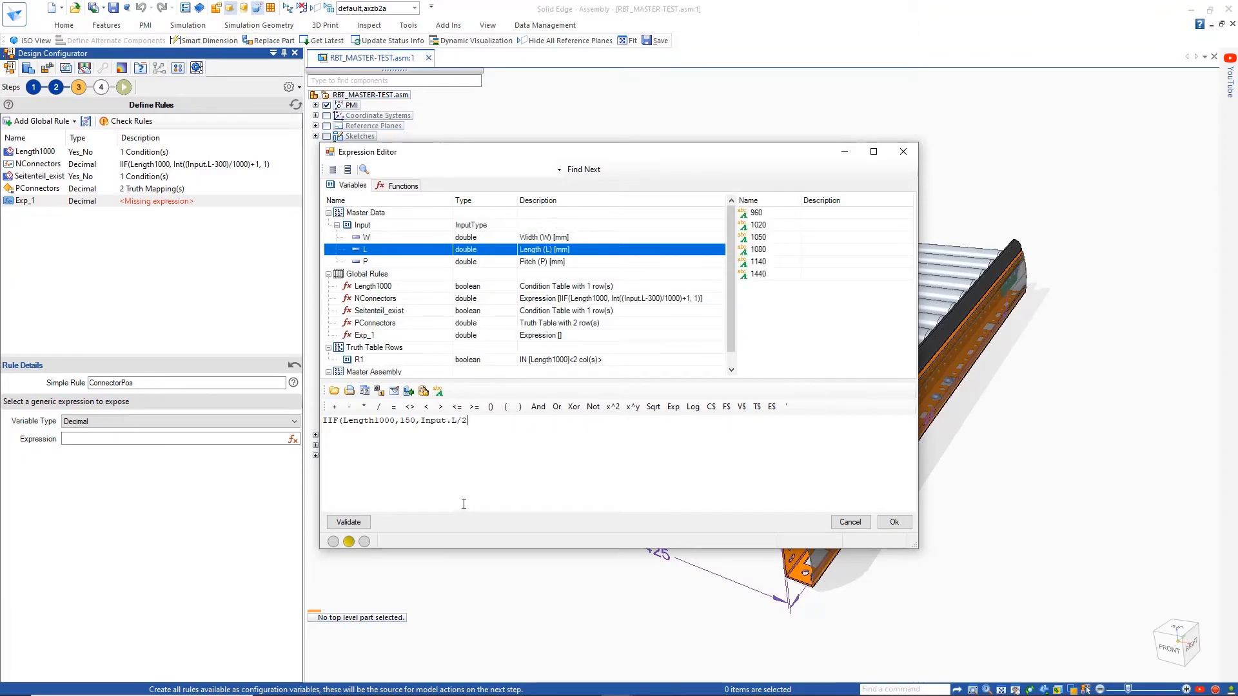
pyautogui.click(892, 522)
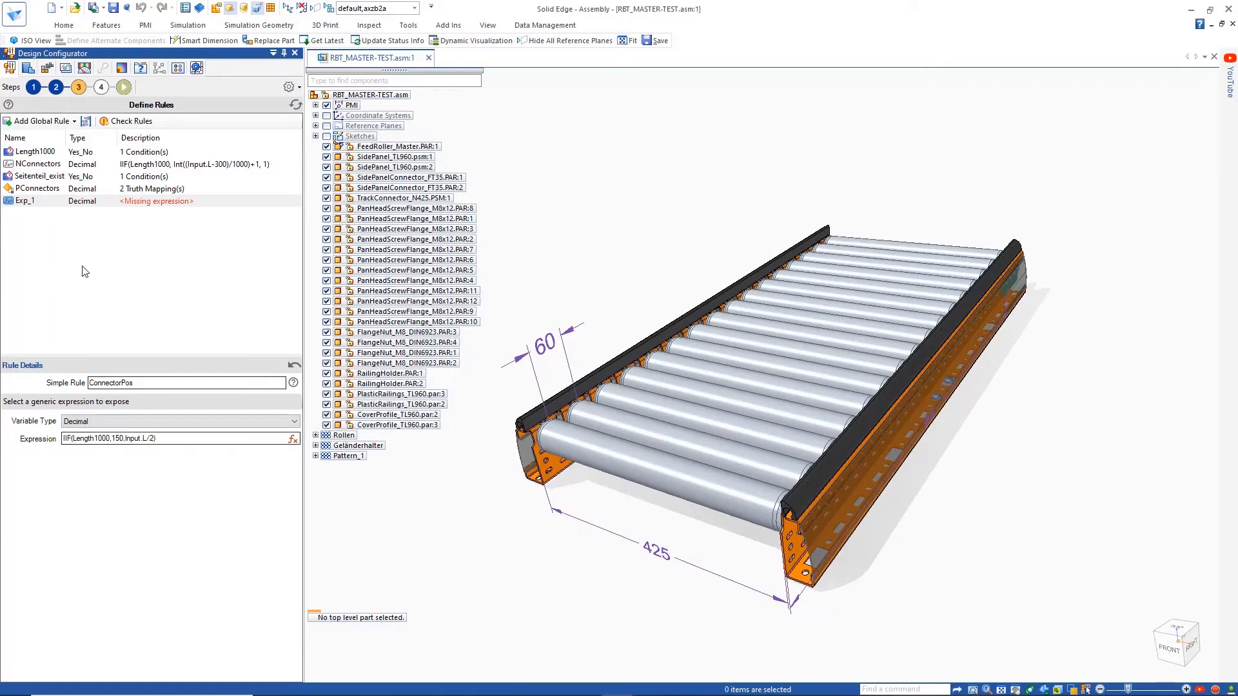
pyautogui.click(131, 122)
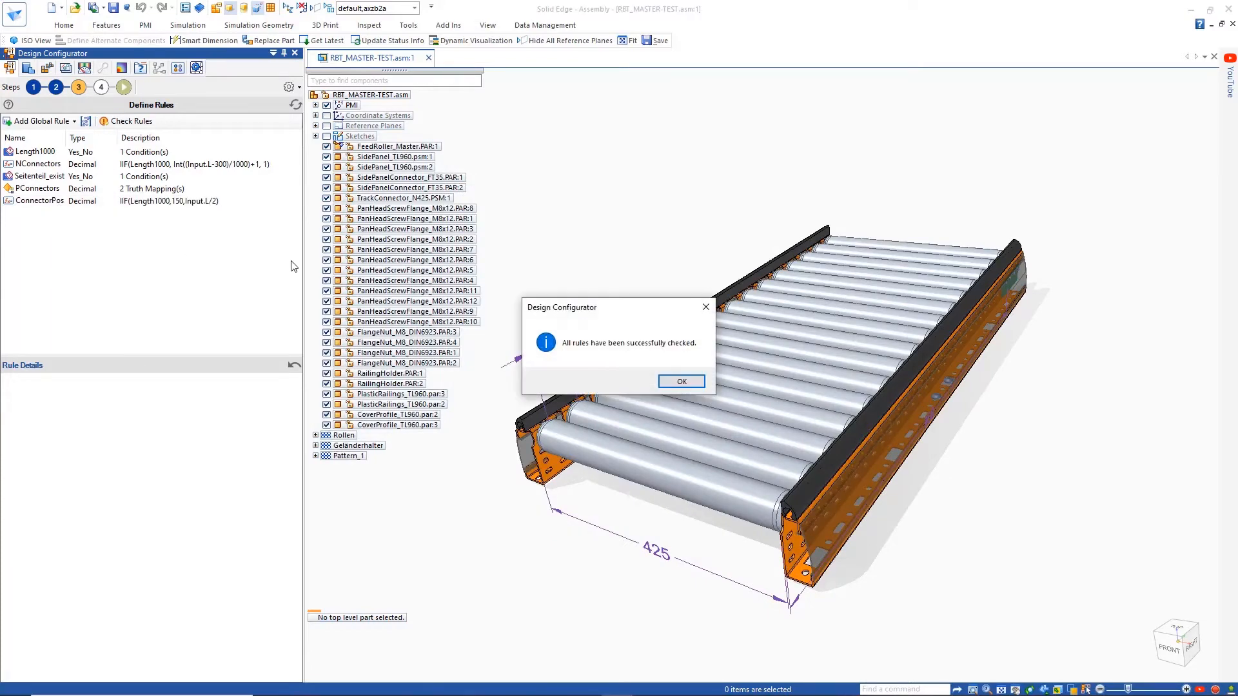
pyautogui.click(680, 382)
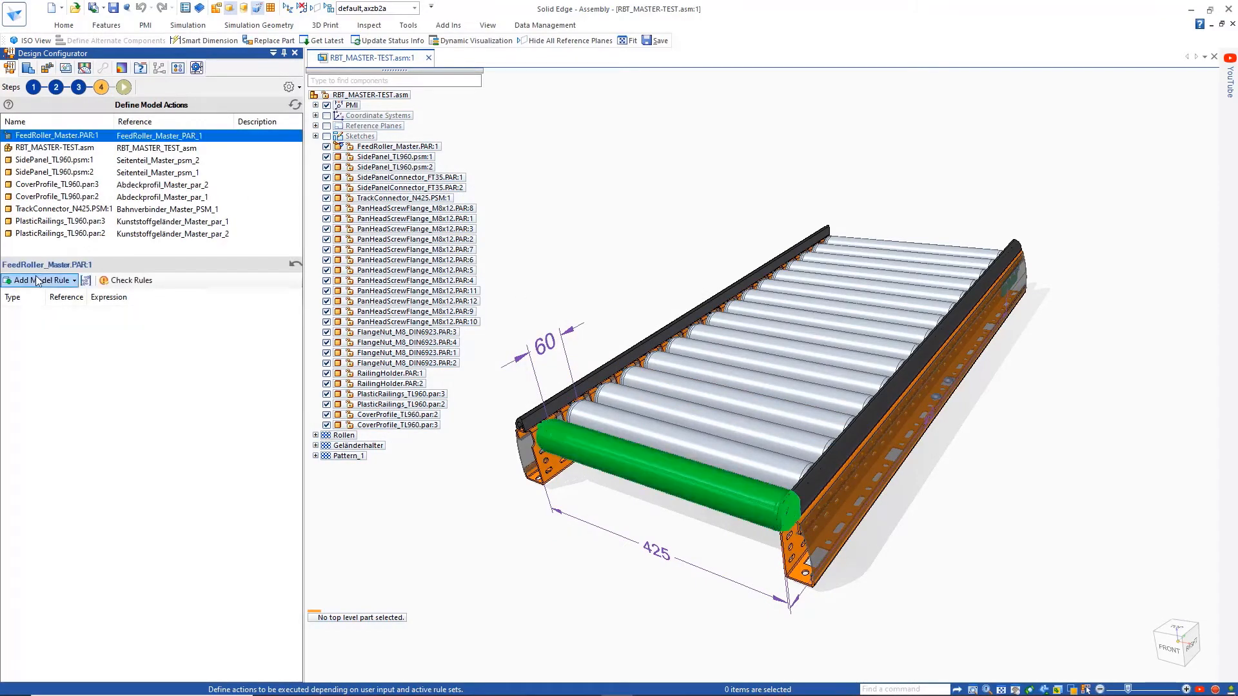
# - Add Replace Model actions swapping FeedRoller_N425/N725 by Input.W, then select the master assembly
pyautogui.click(36, 280)
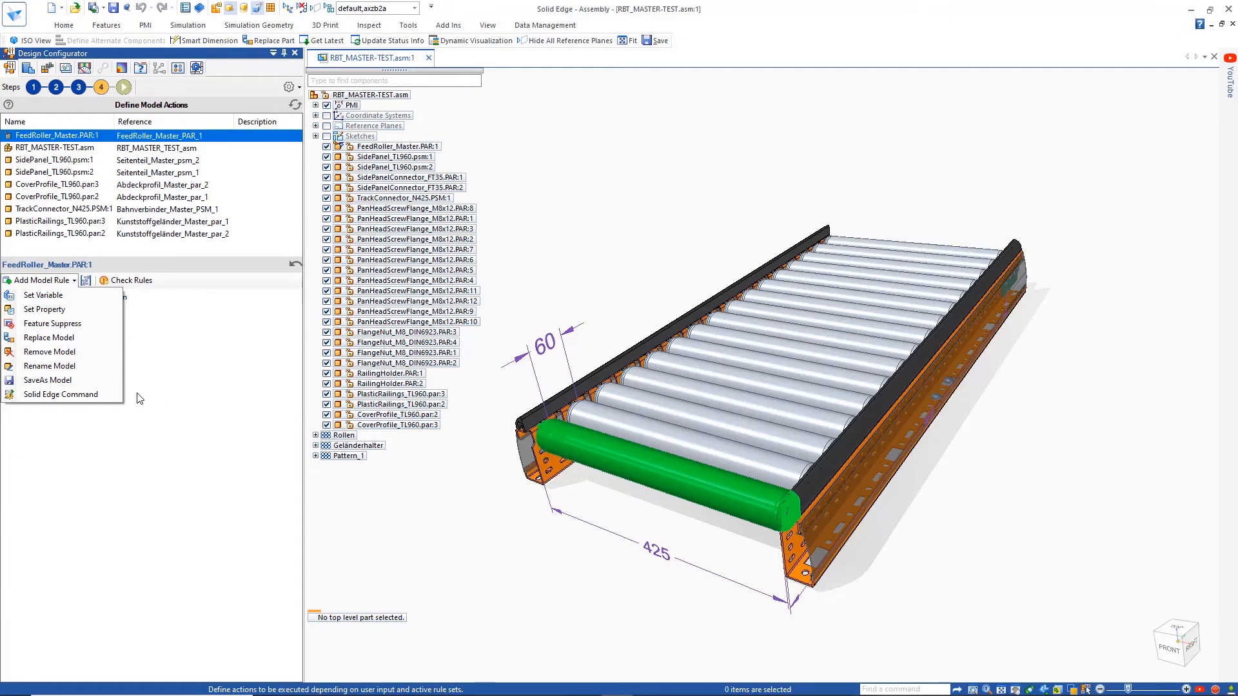
pyautogui.click(49, 336)
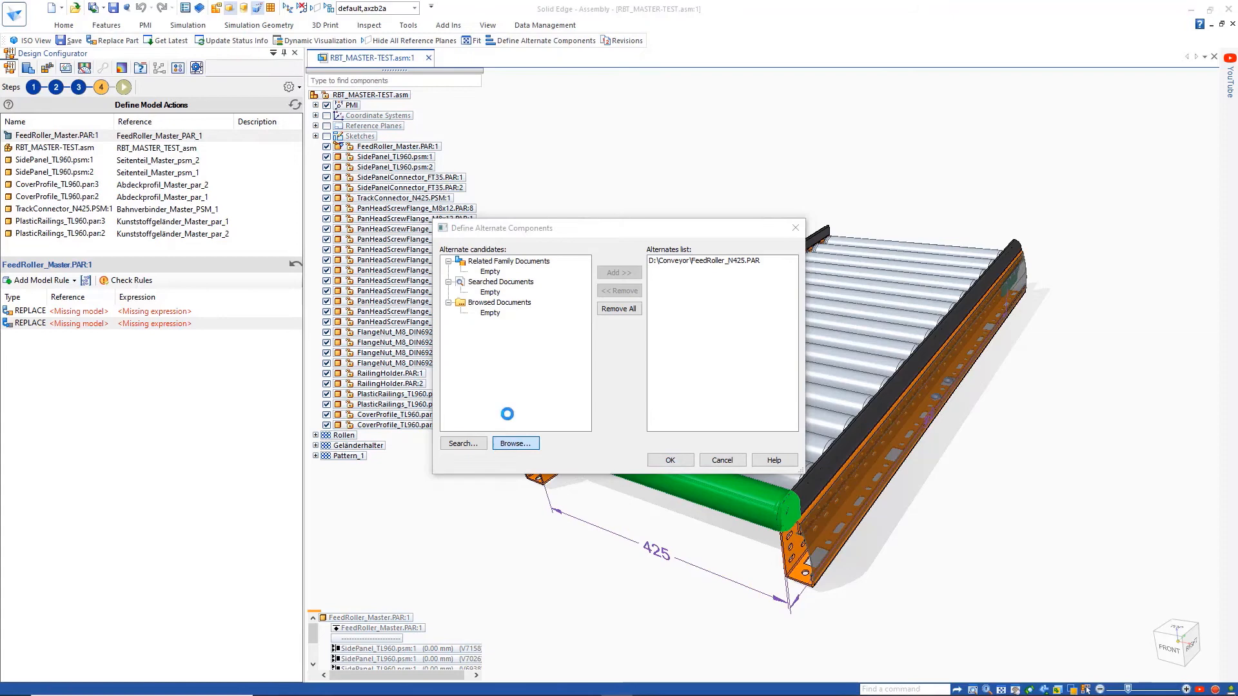
pyautogui.click(514, 442)
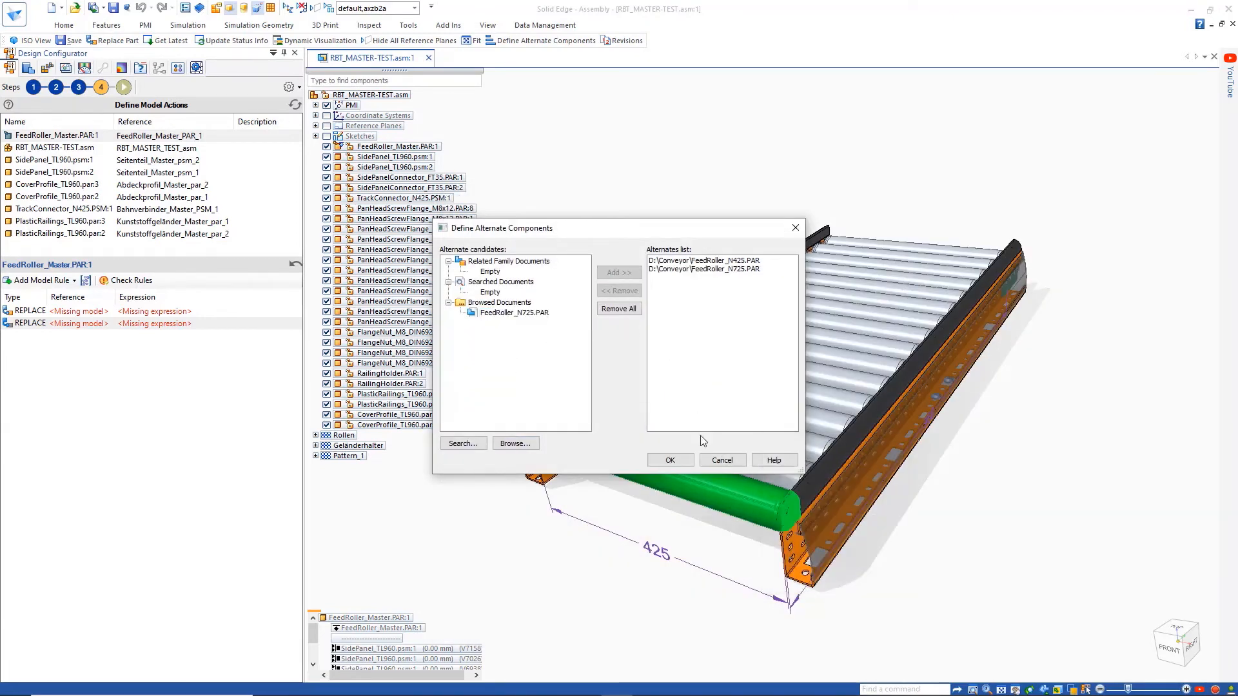
pyautogui.click(669, 459)
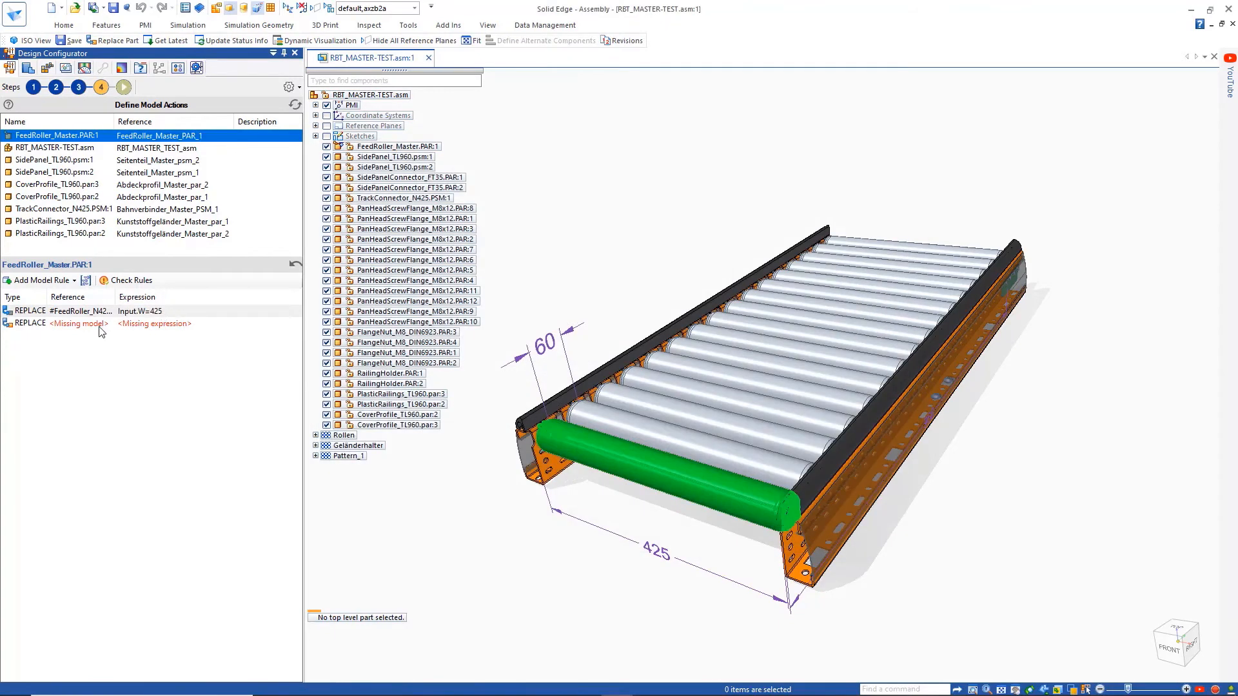
pyautogui.doubleClick(141, 310)
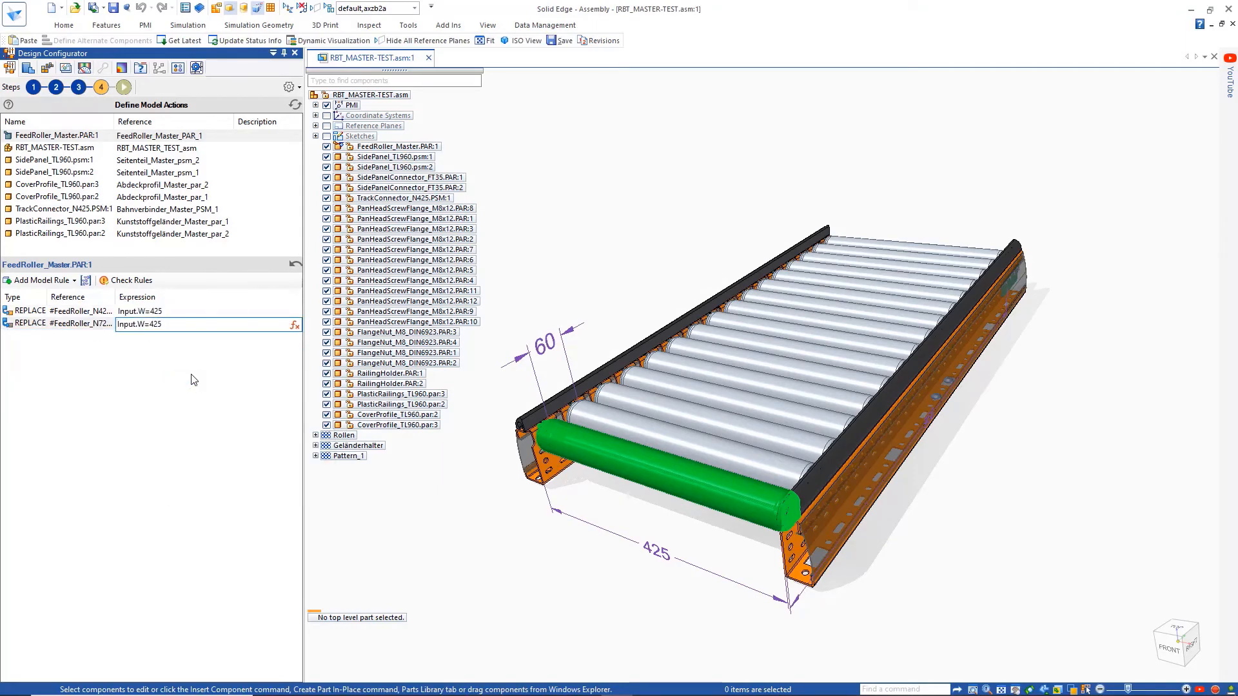
pyautogui.click(52, 147)
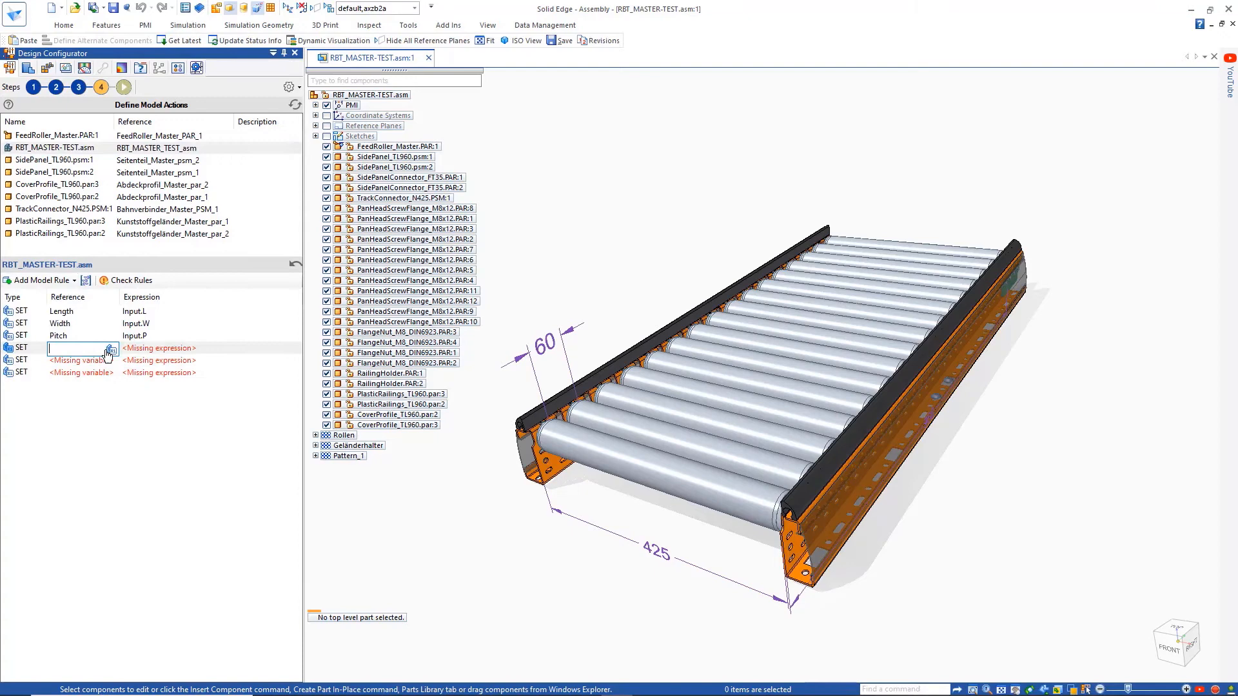
# - Add SET actions for ConnectorPos, PConnector, NConnector plus RENAME and SAVEAS to CONVEYOR_….stp
pyautogui.click(294, 348)
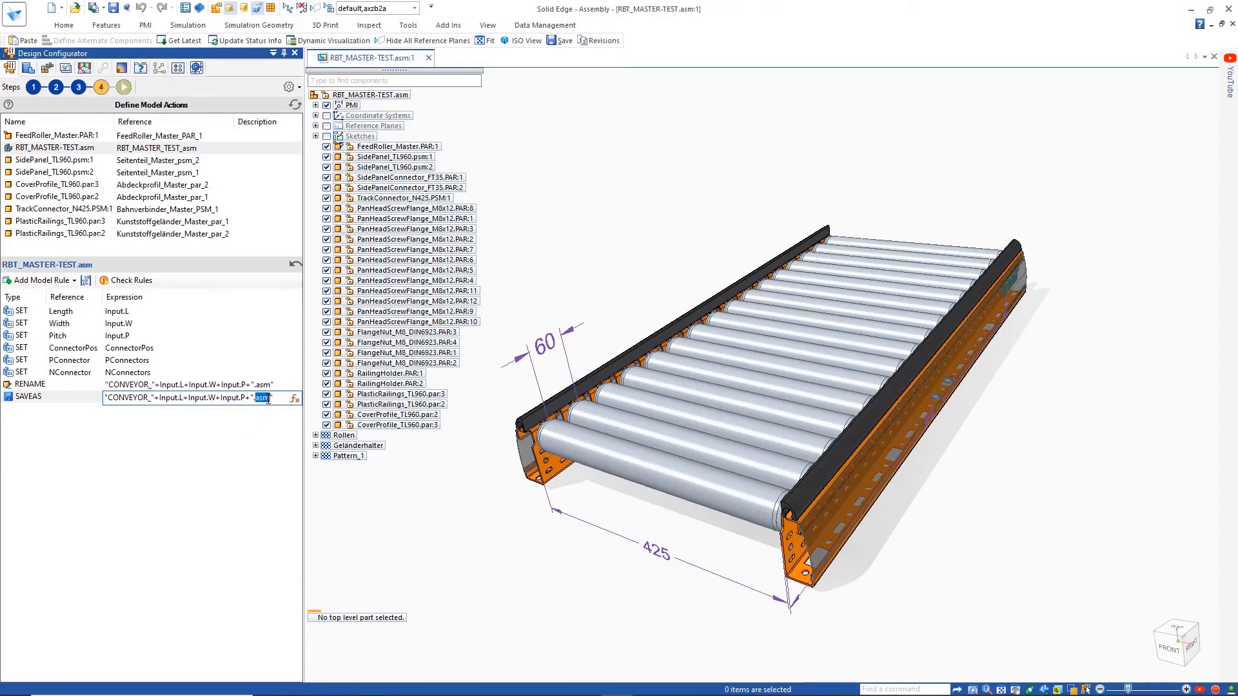
pyautogui.write('stp')
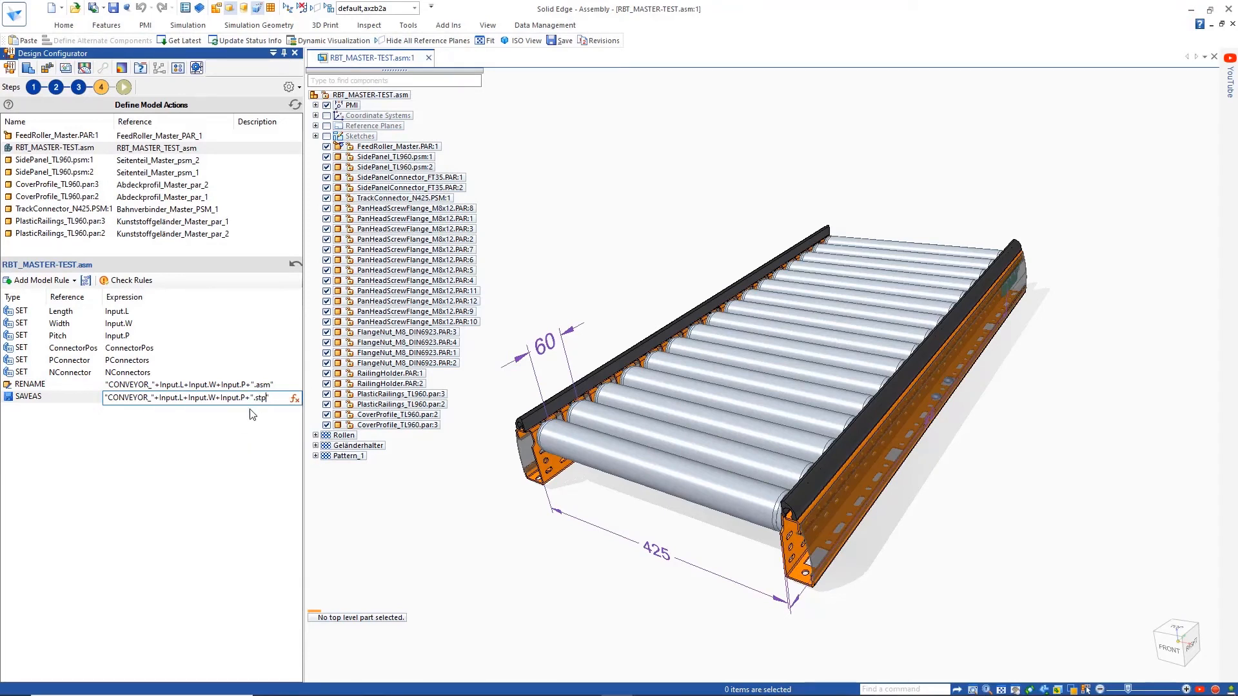
pyautogui.click(54, 147)
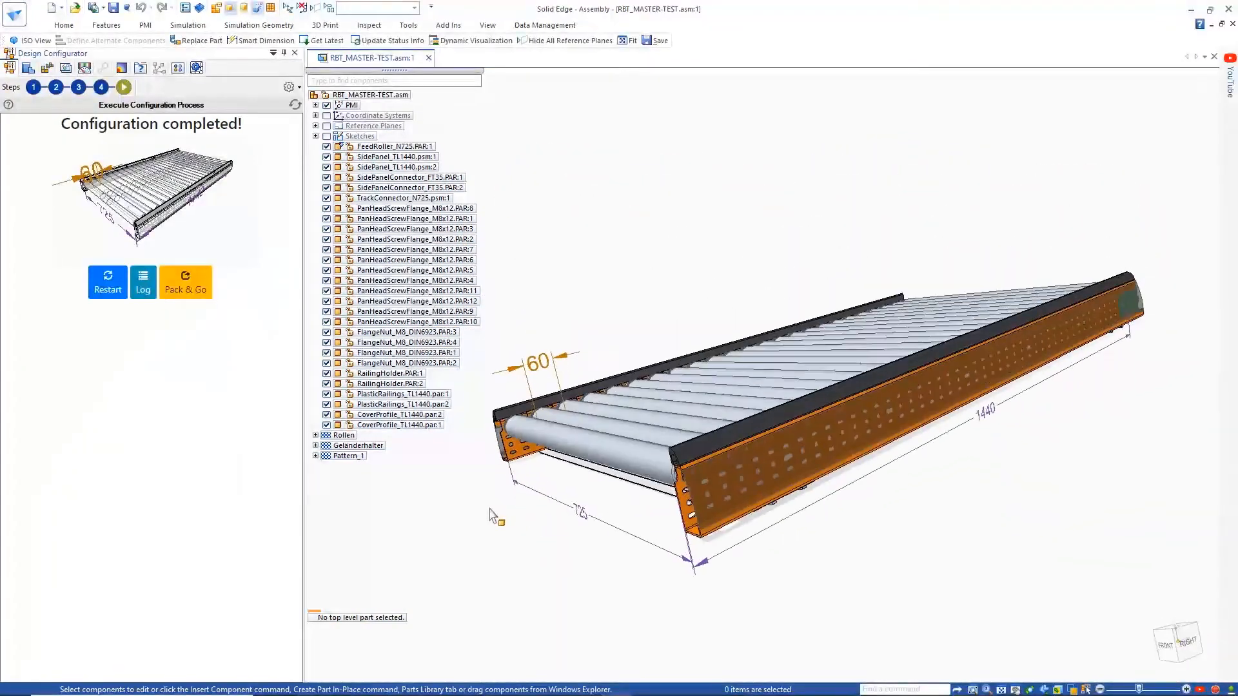
# - Restart the configuration and start a new variant with Length 960 and Width 425
pyautogui.click(151, 338)
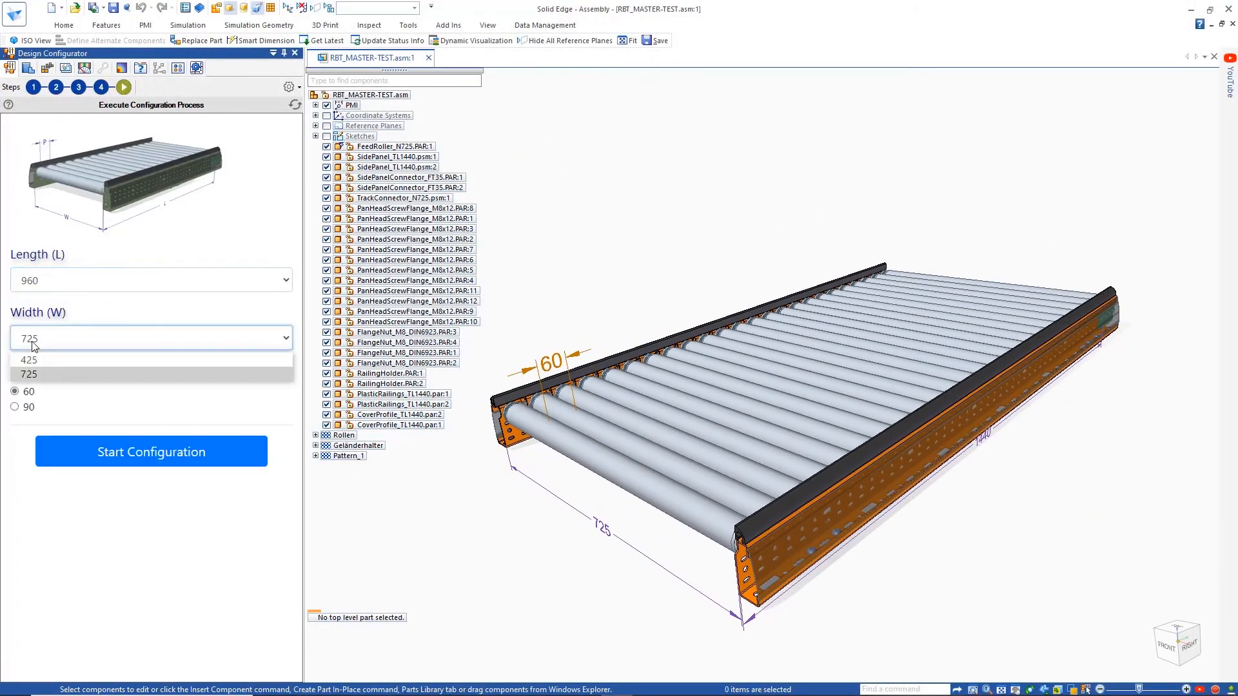
pyautogui.click(151, 452)
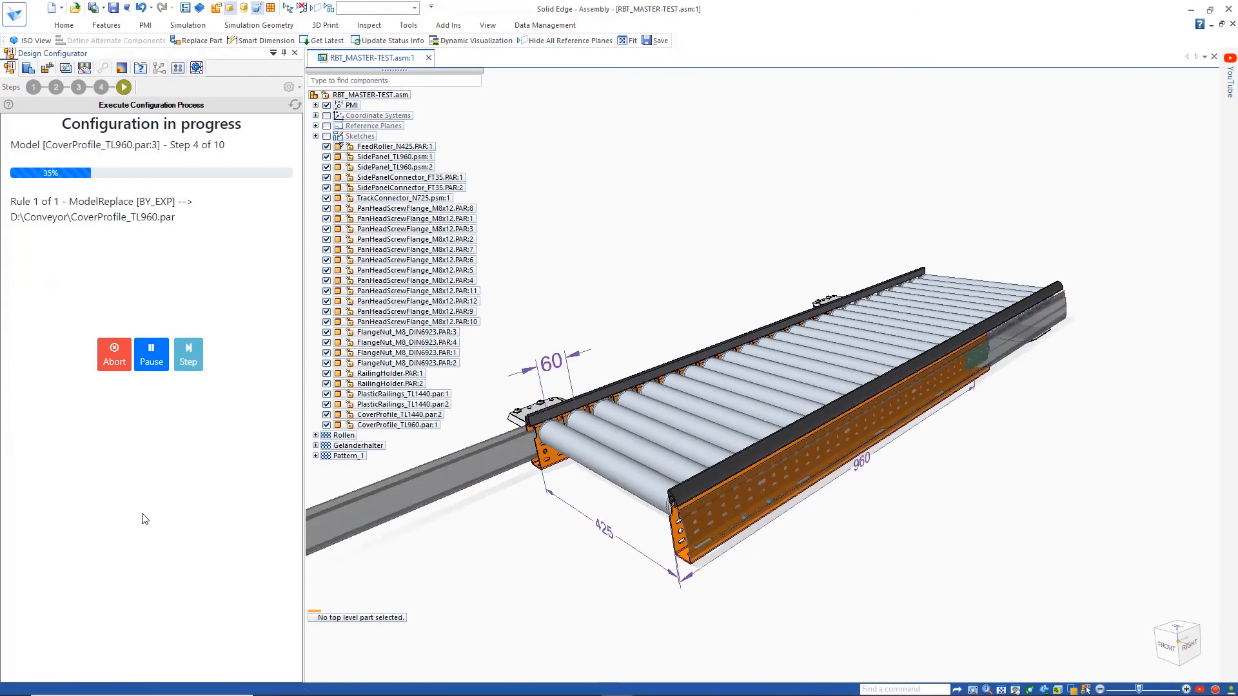